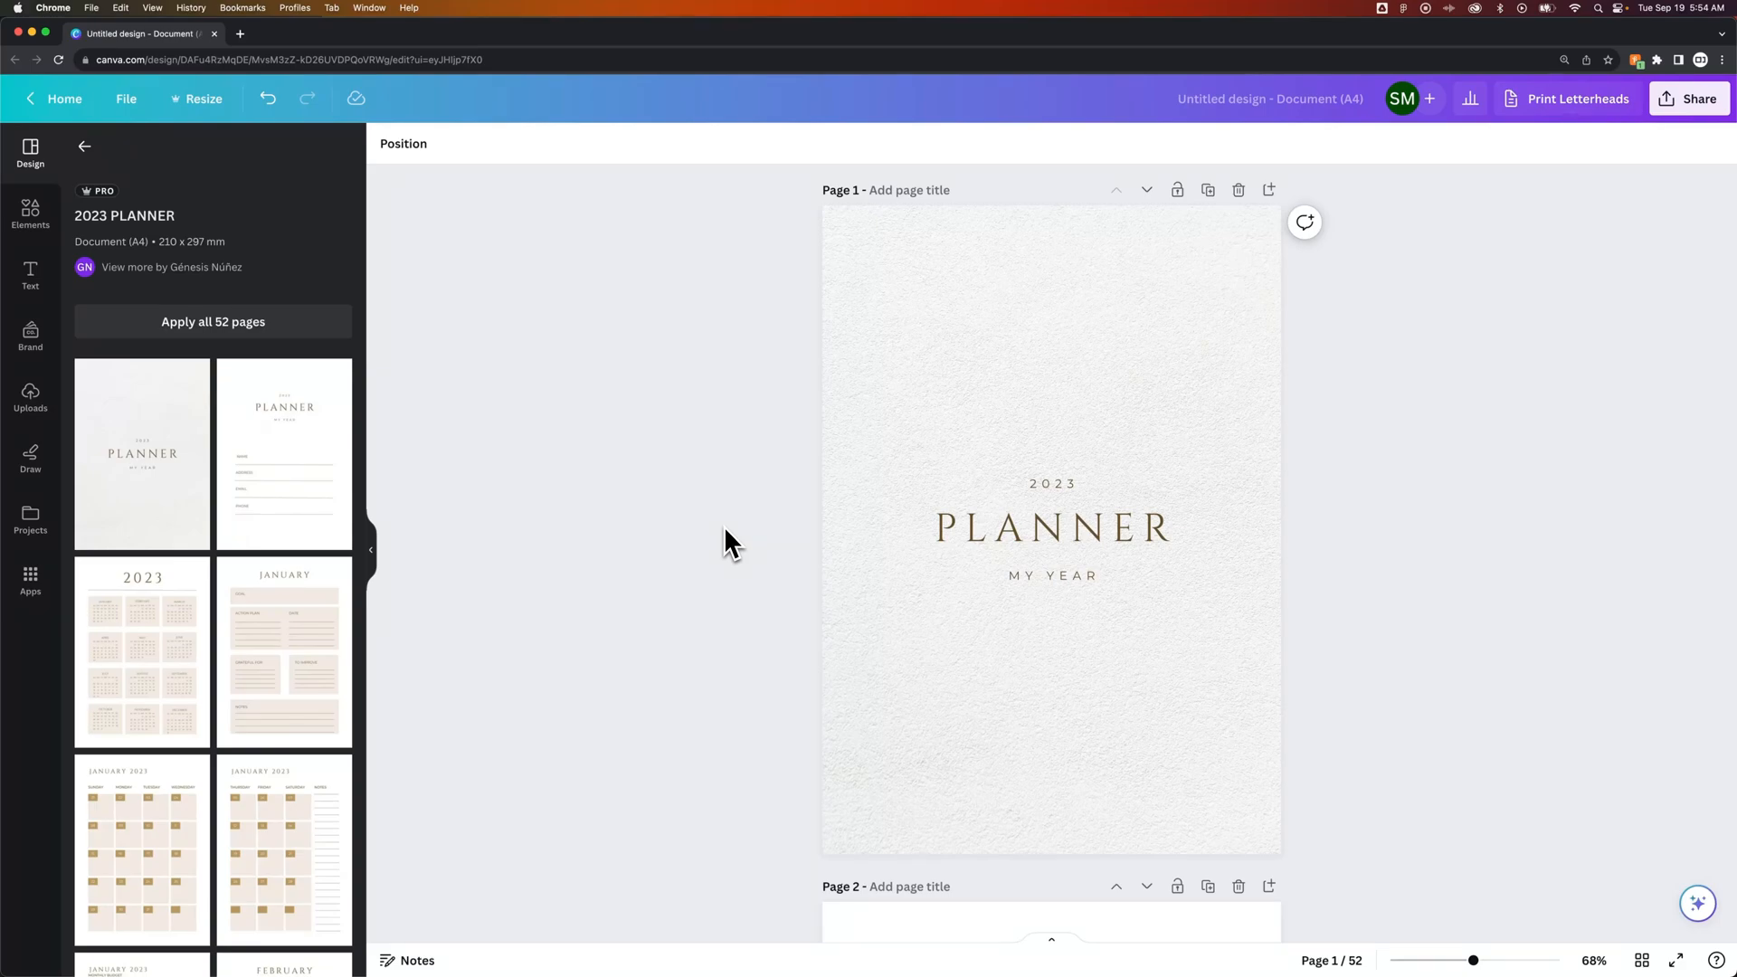
mouse_move(710, 539)
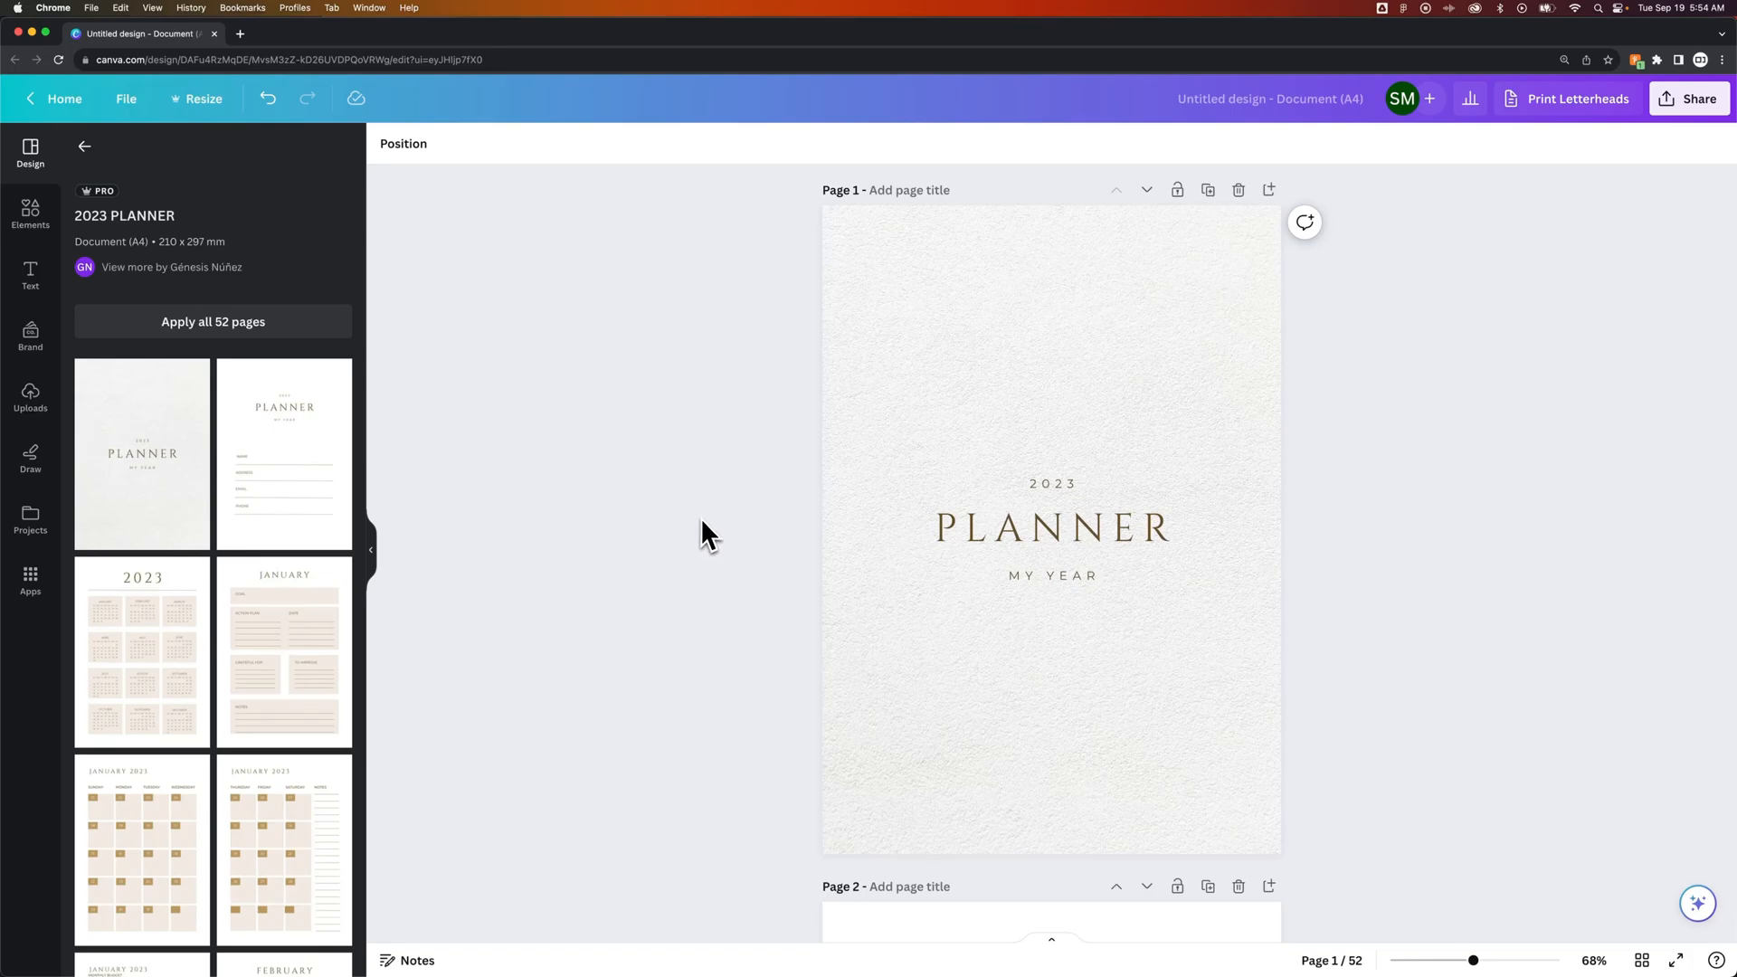
Reach the Download settings from Share and show the file type list.
scroll(down, 3)
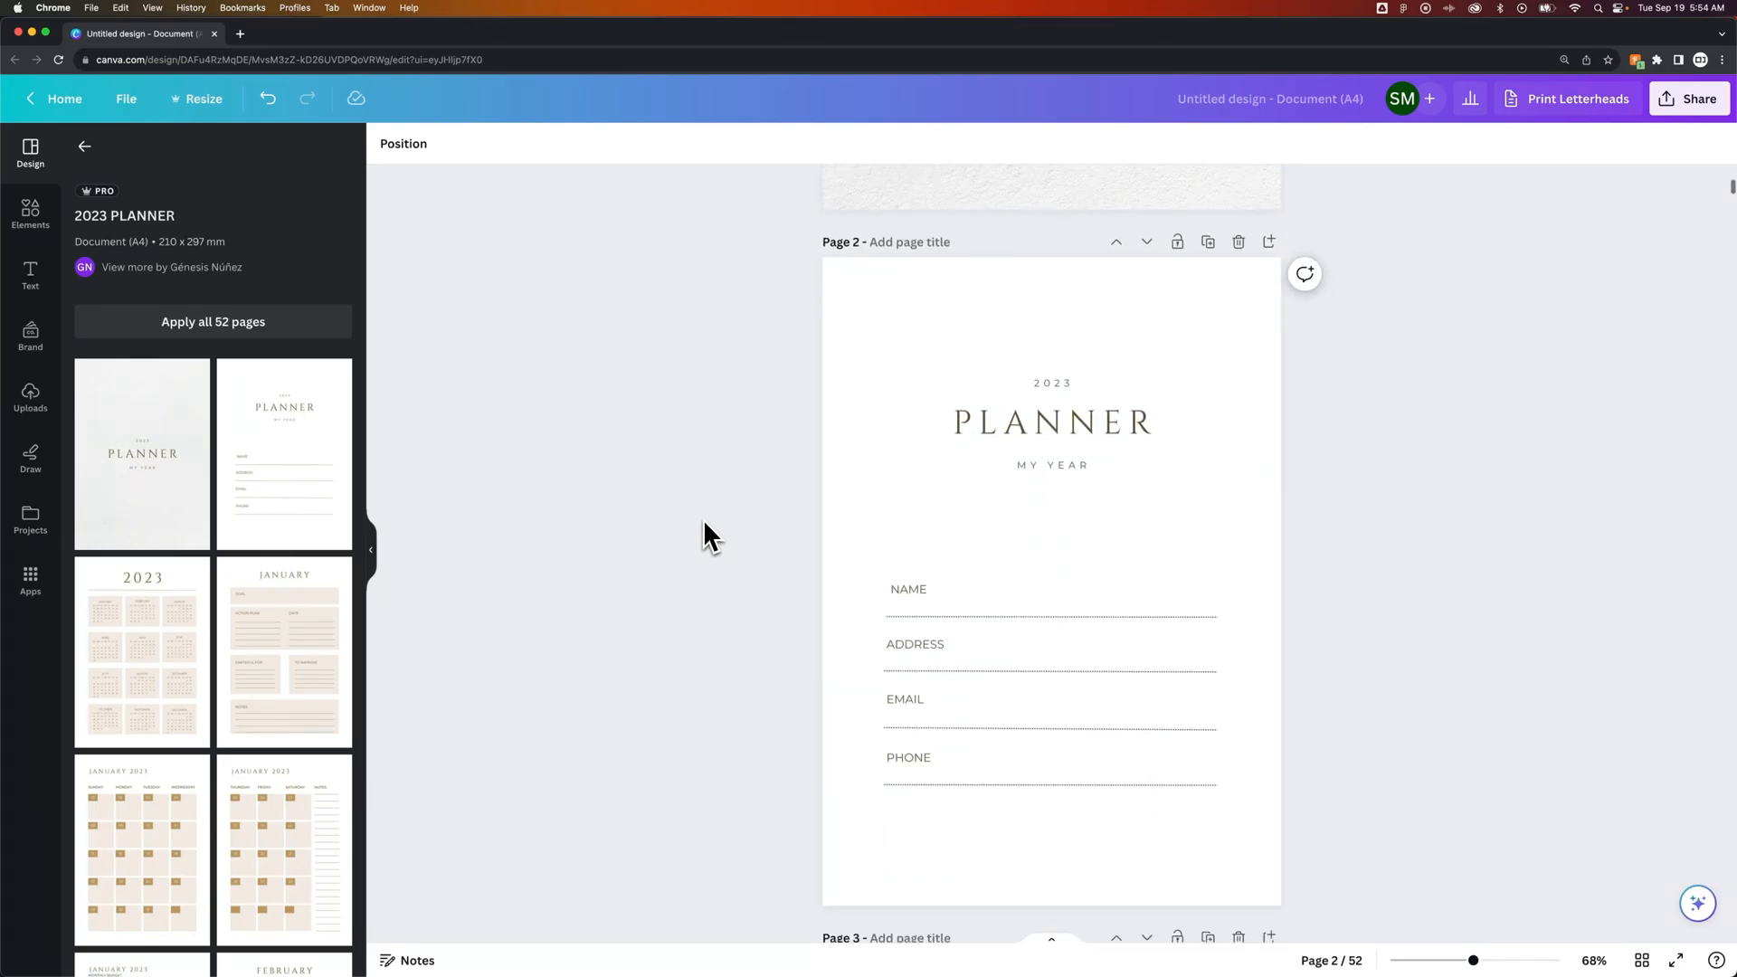
scroll(down, 3)
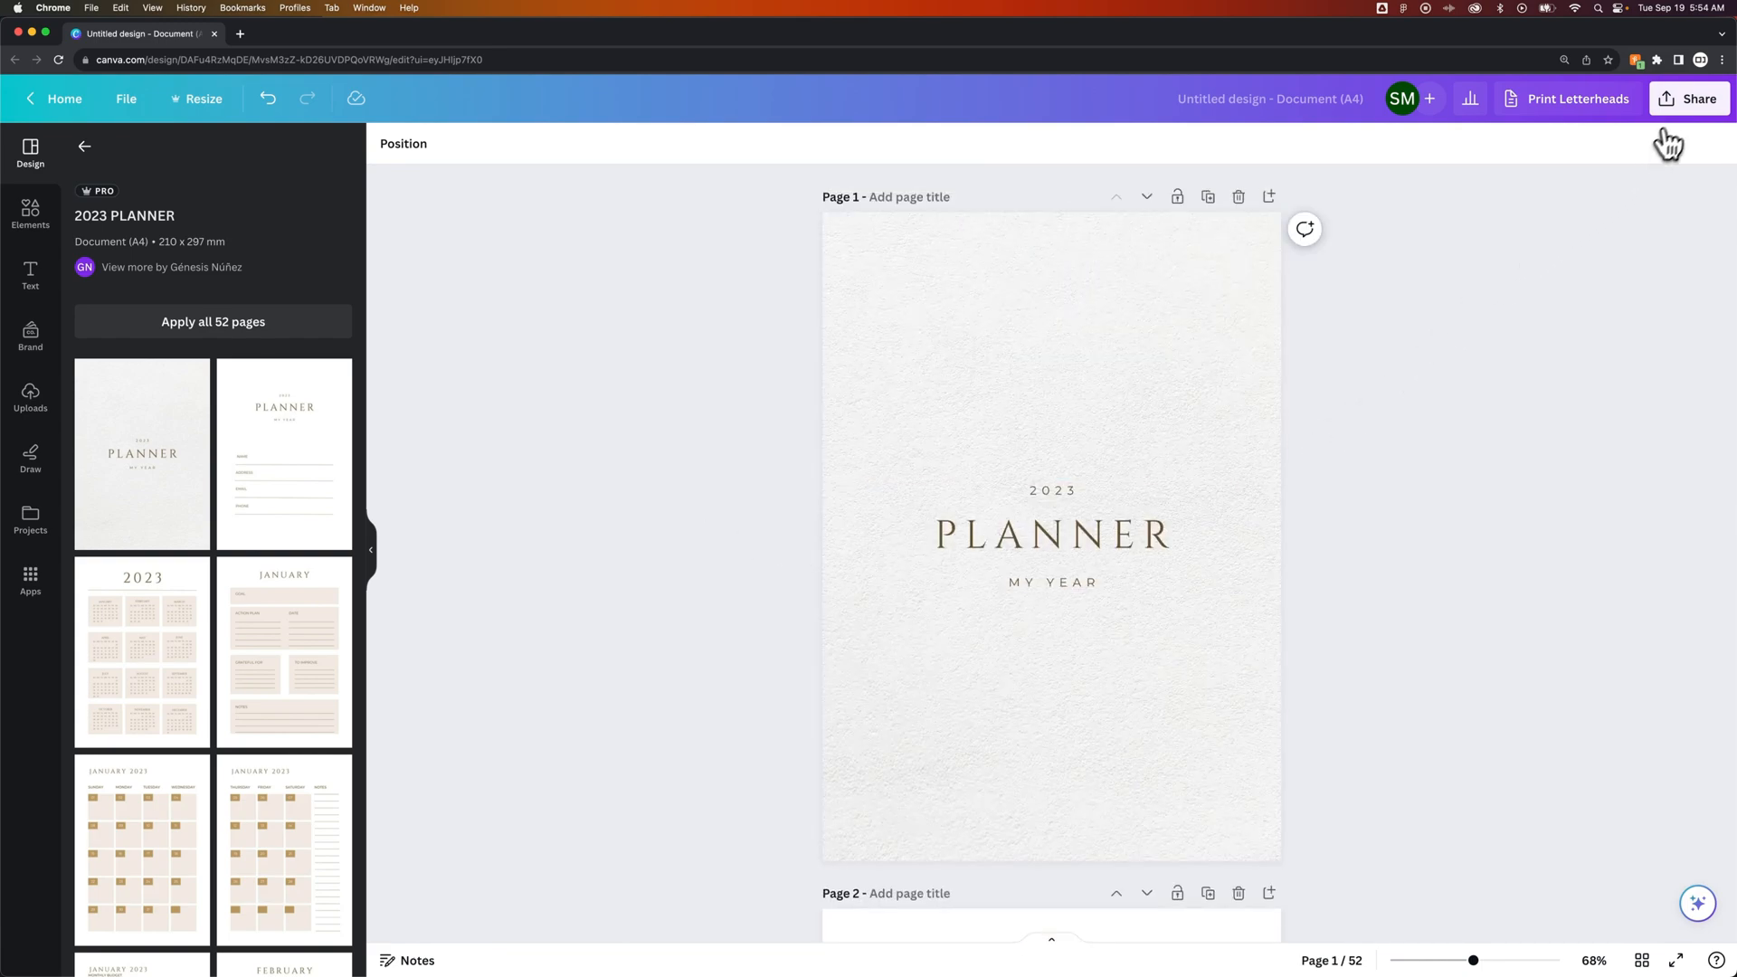
click(1688, 98)
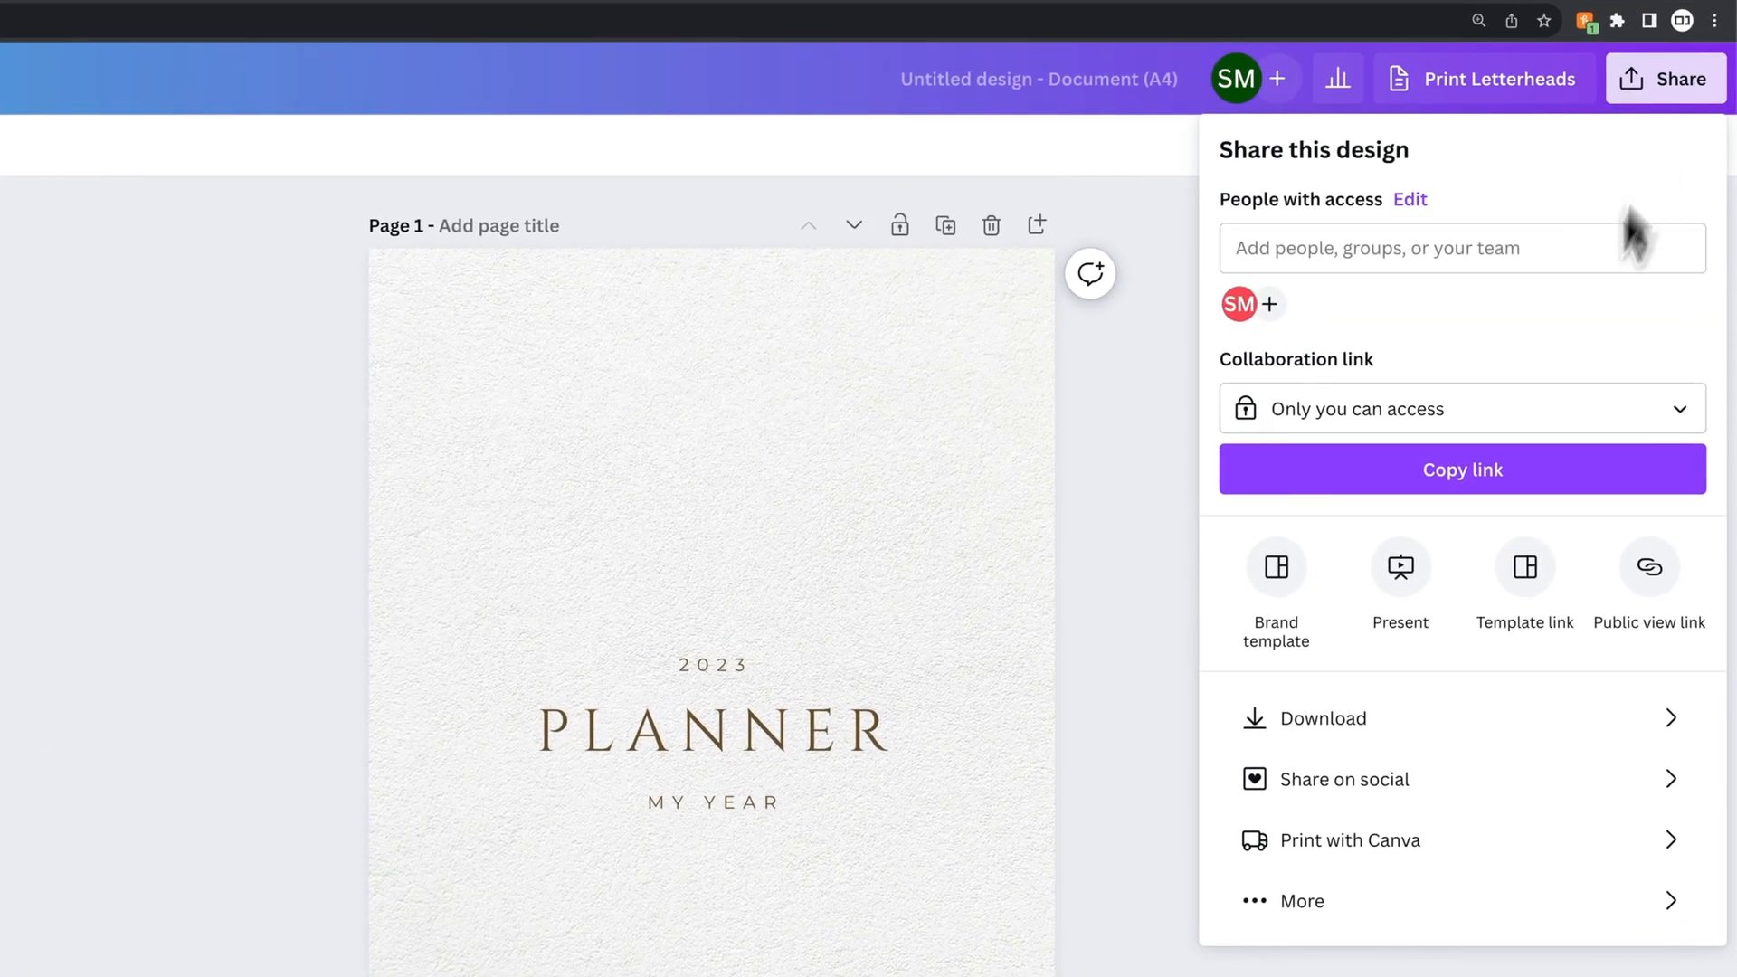
click(1324, 718)
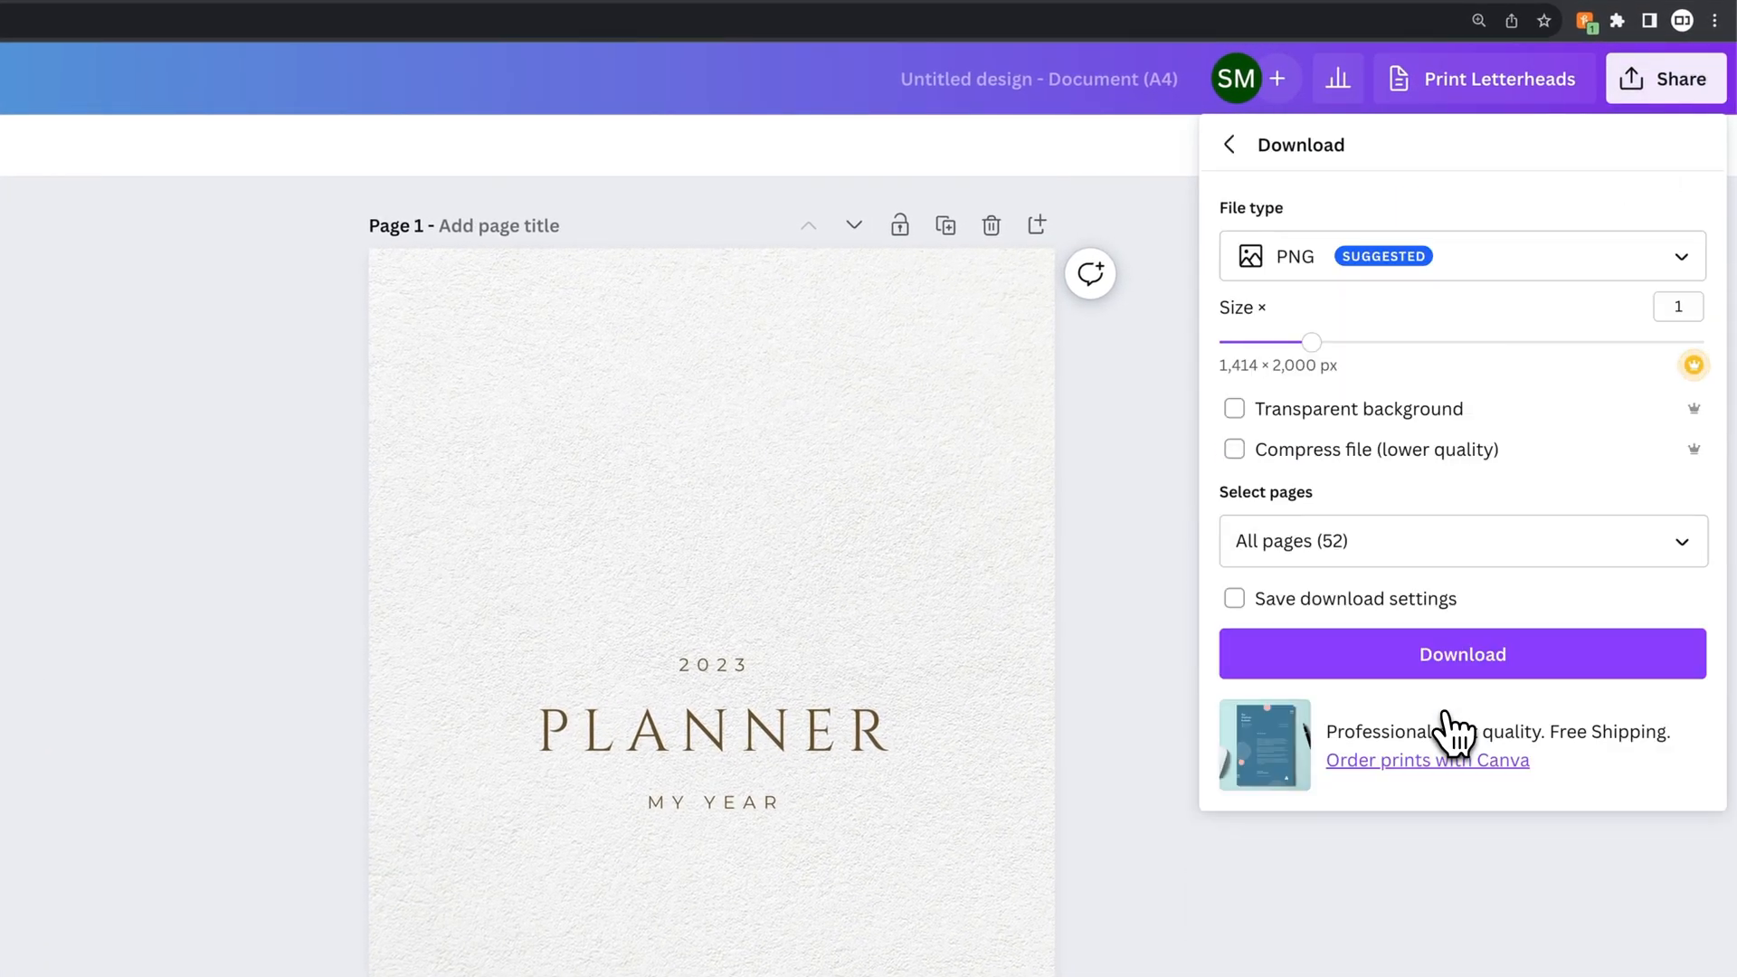
click(1460, 255)
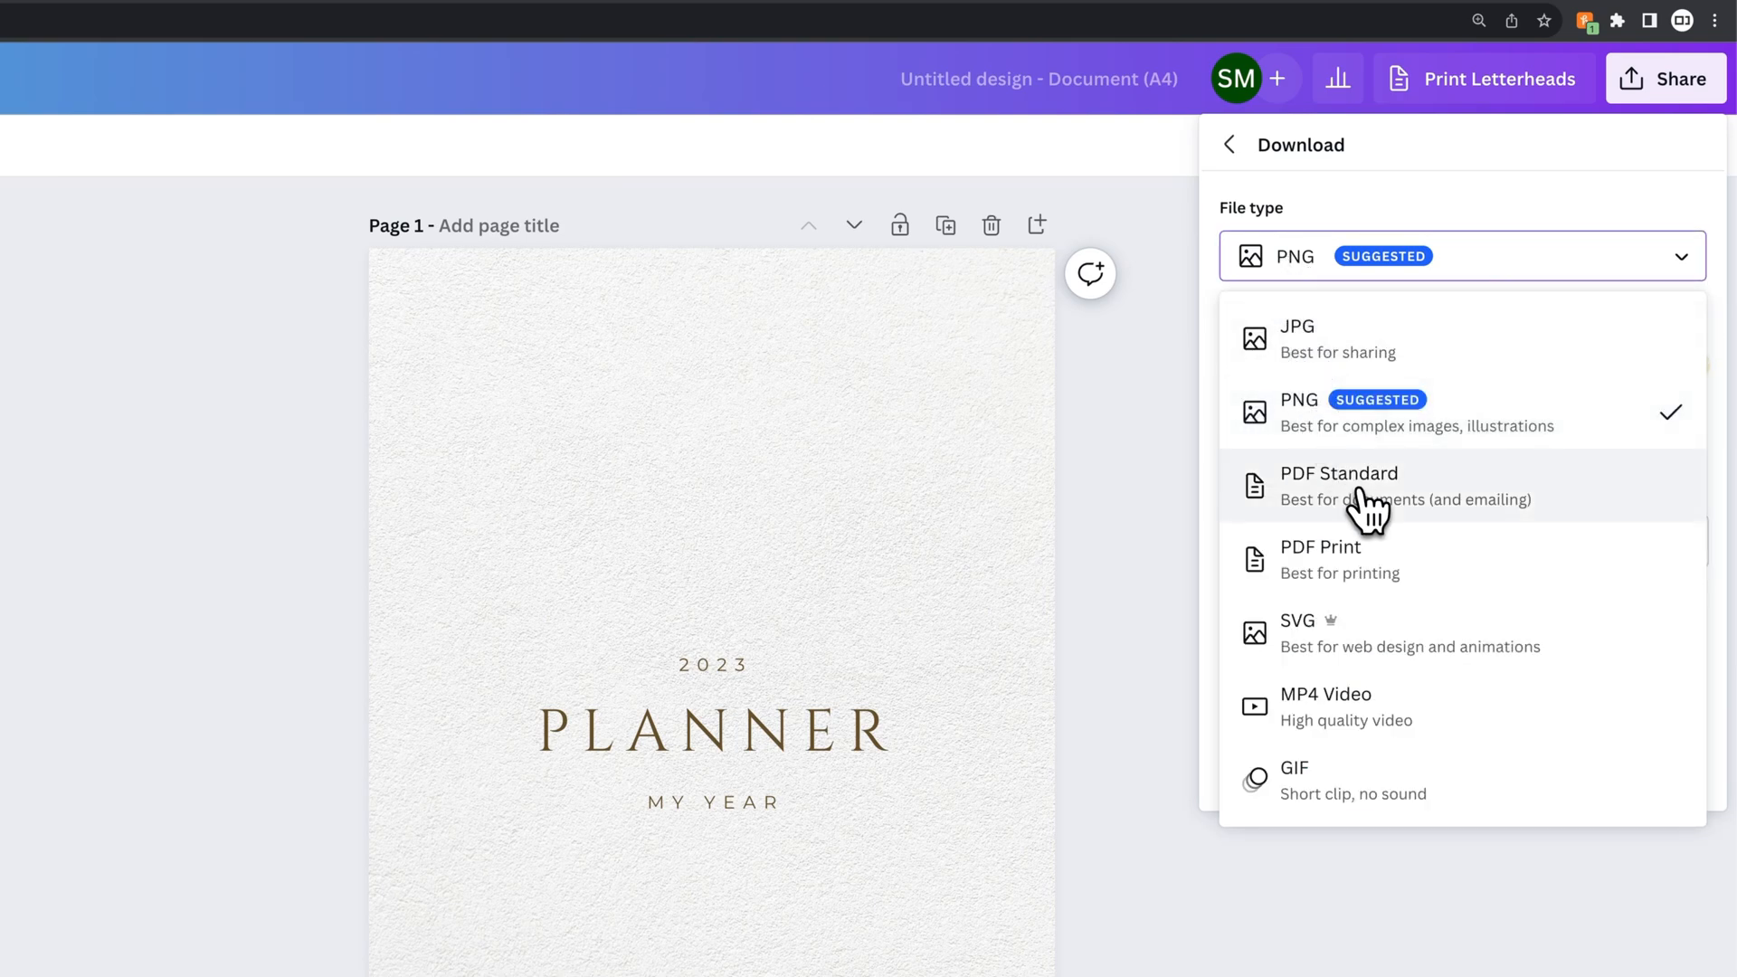
mouse_move(1578, 515)
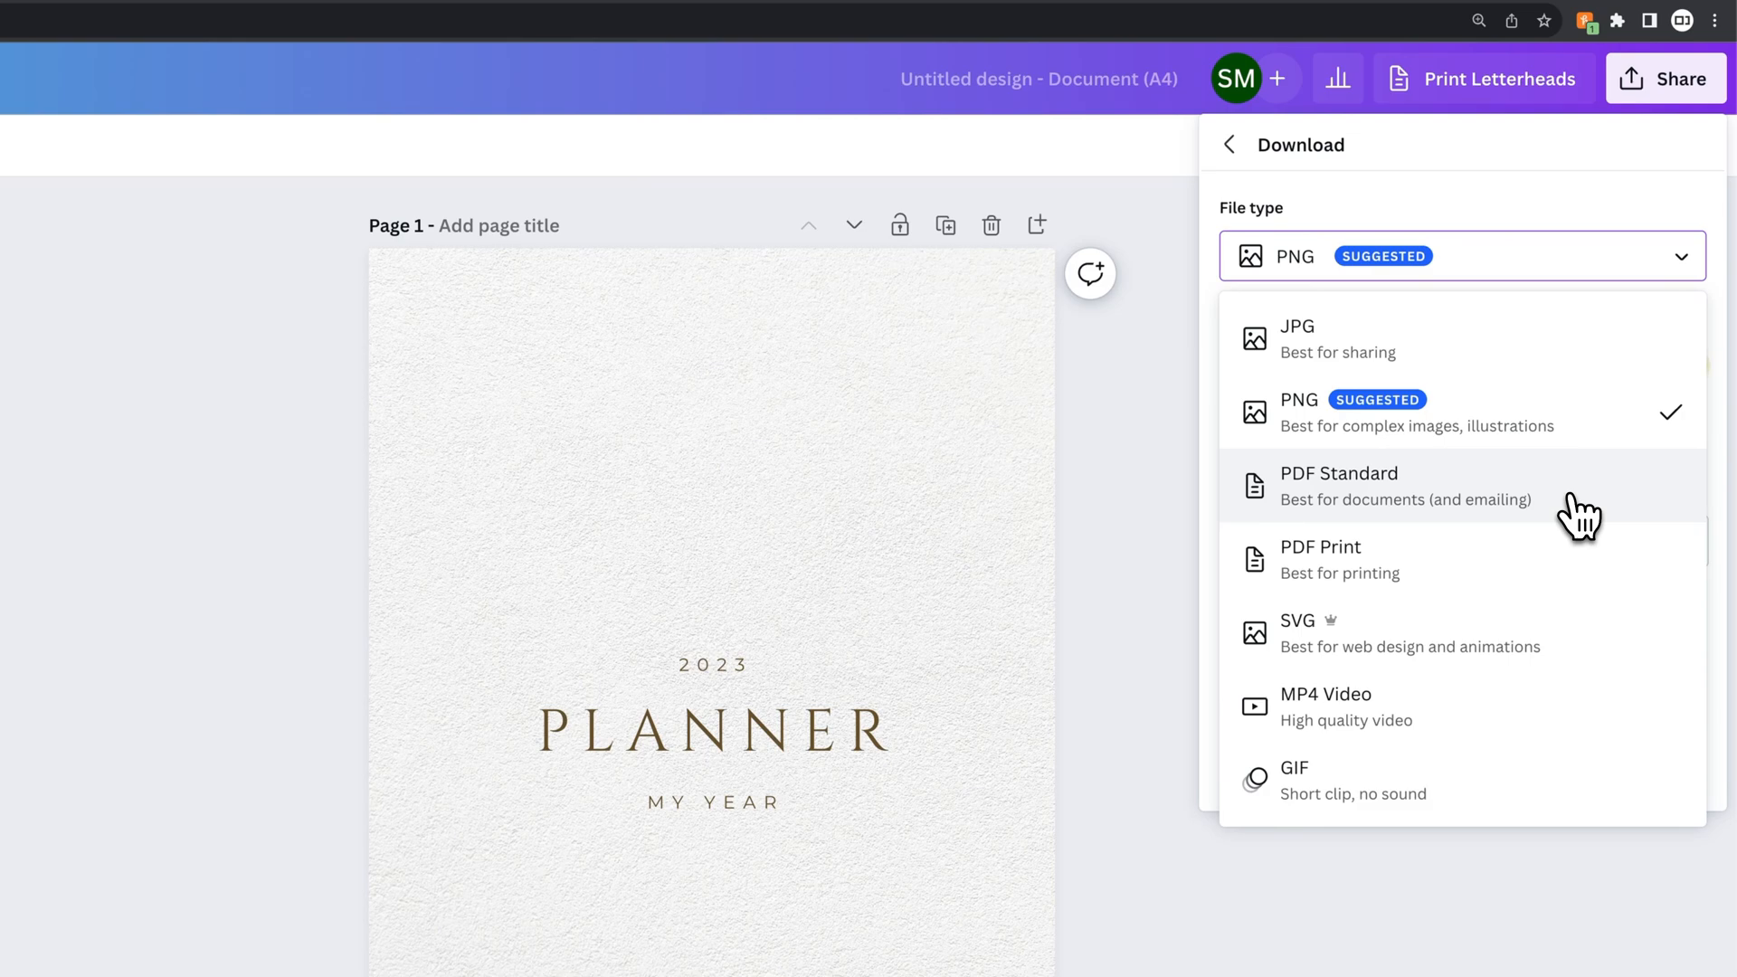
mouse_move(1560, 534)
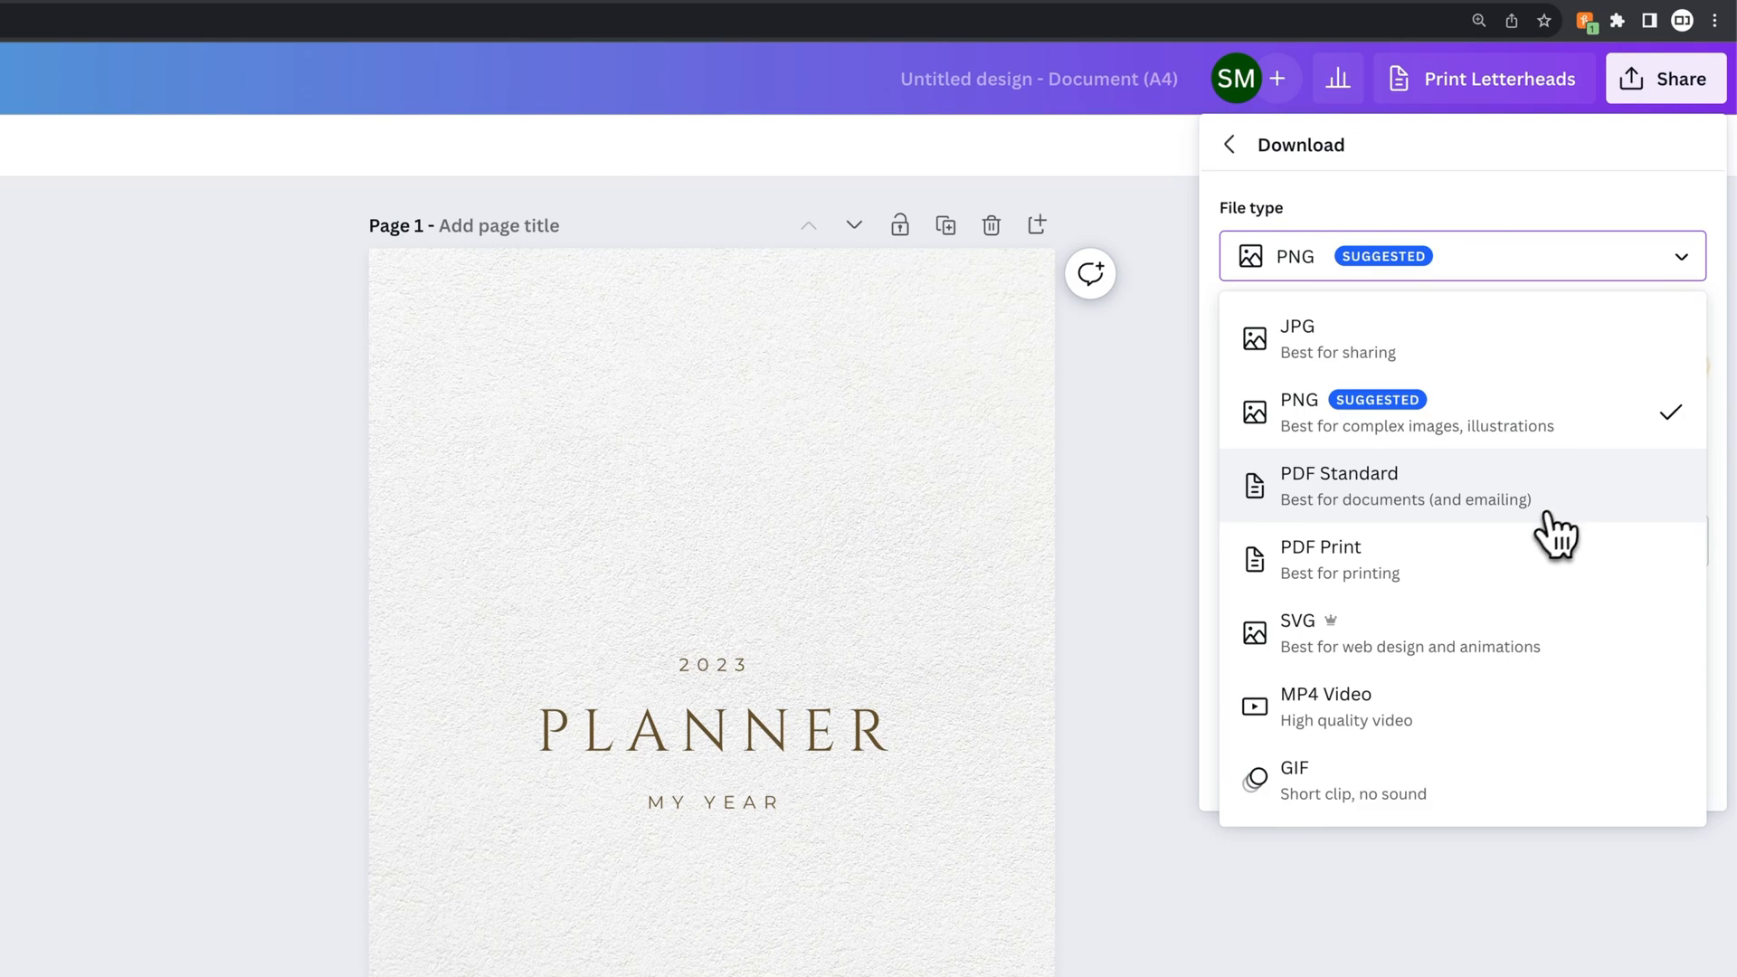
mouse_move(1432, 585)
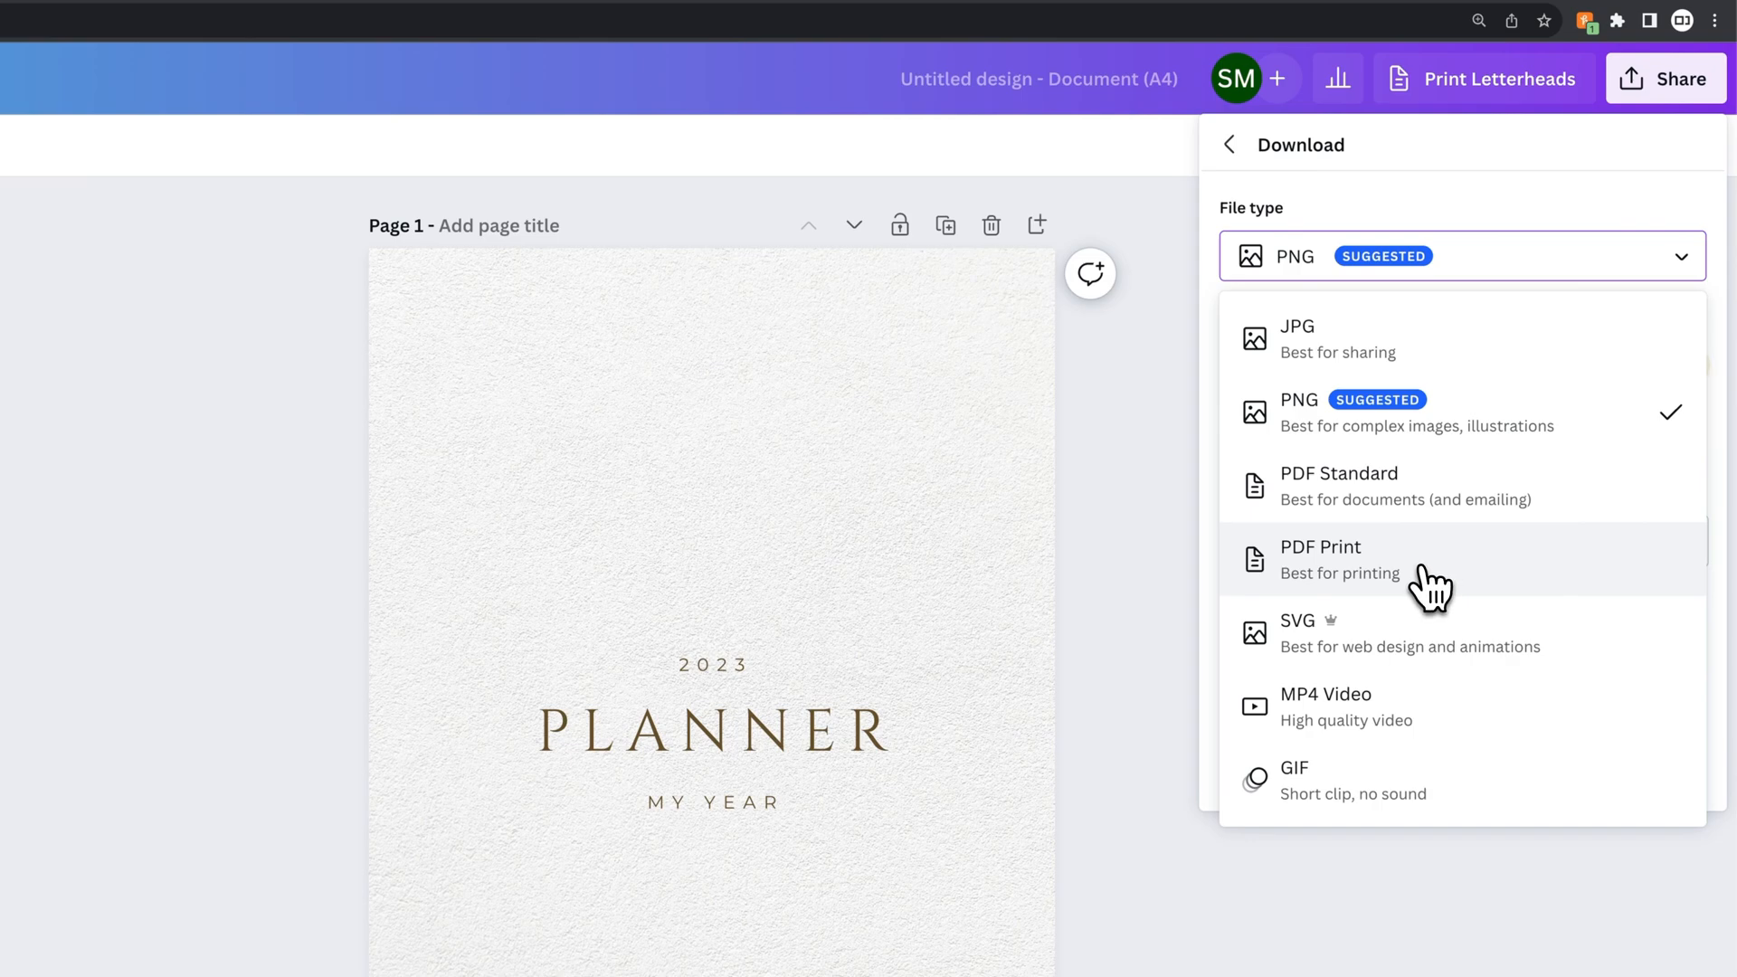
mouse_move(1496, 585)
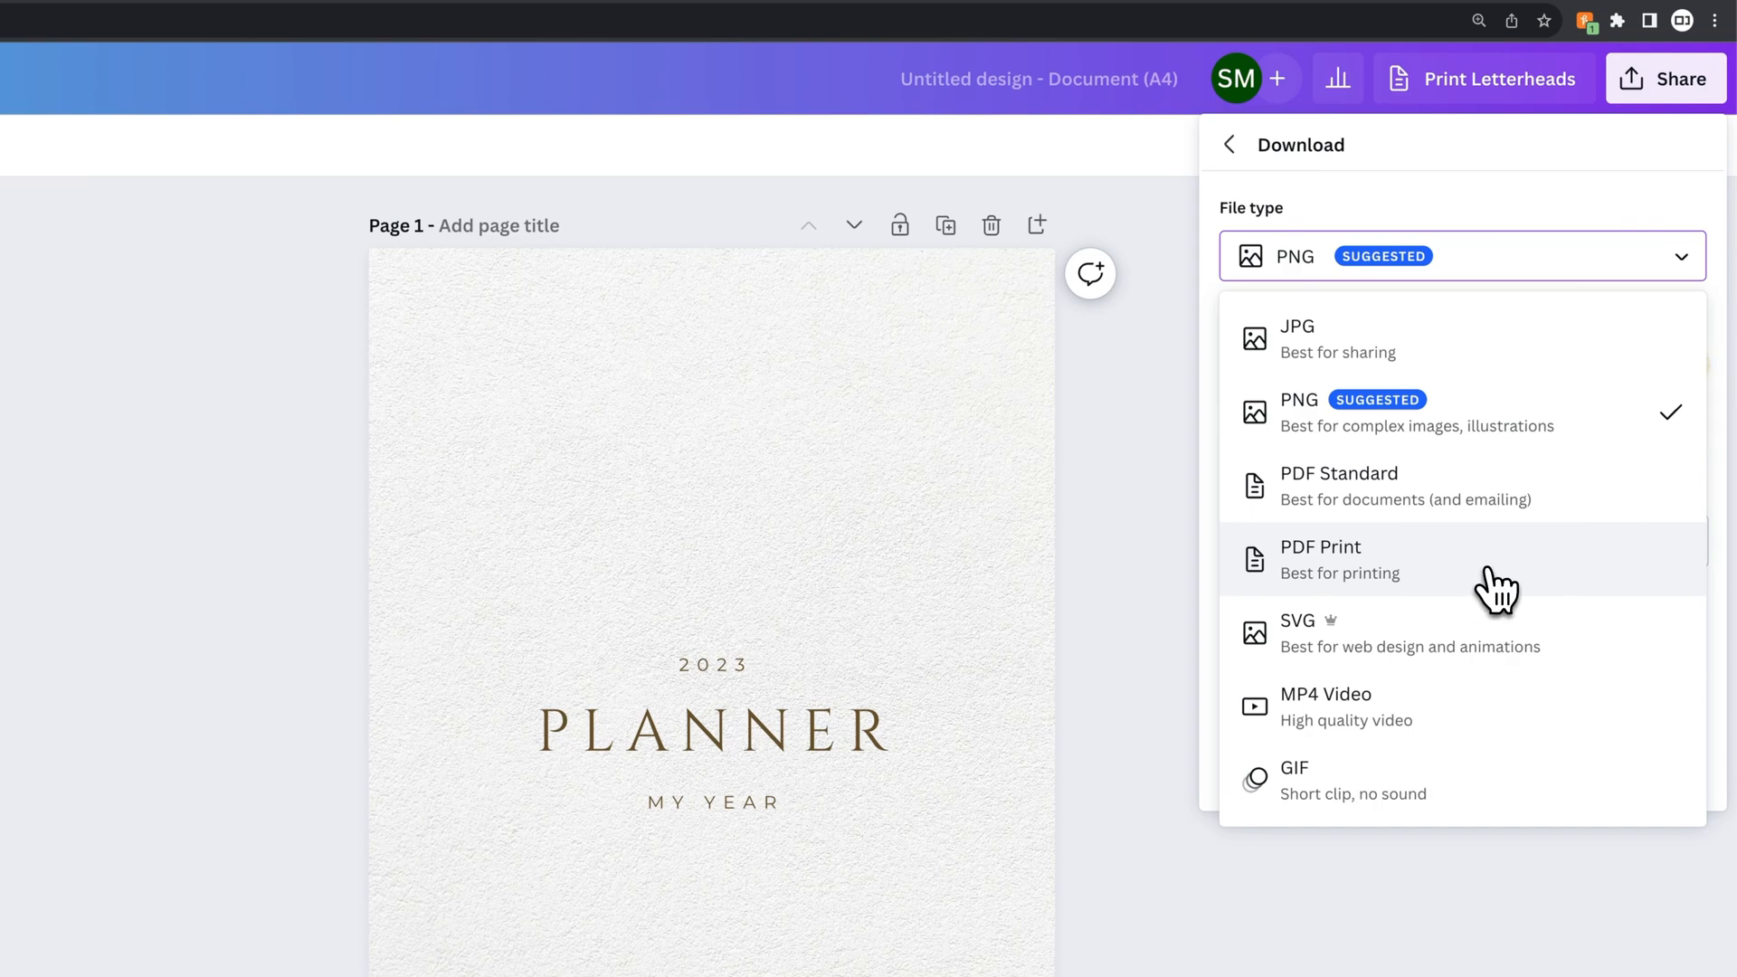
Choose PDF Print, leave Flatten PDF off, and show the Select pages list (all 52).
click(1319, 559)
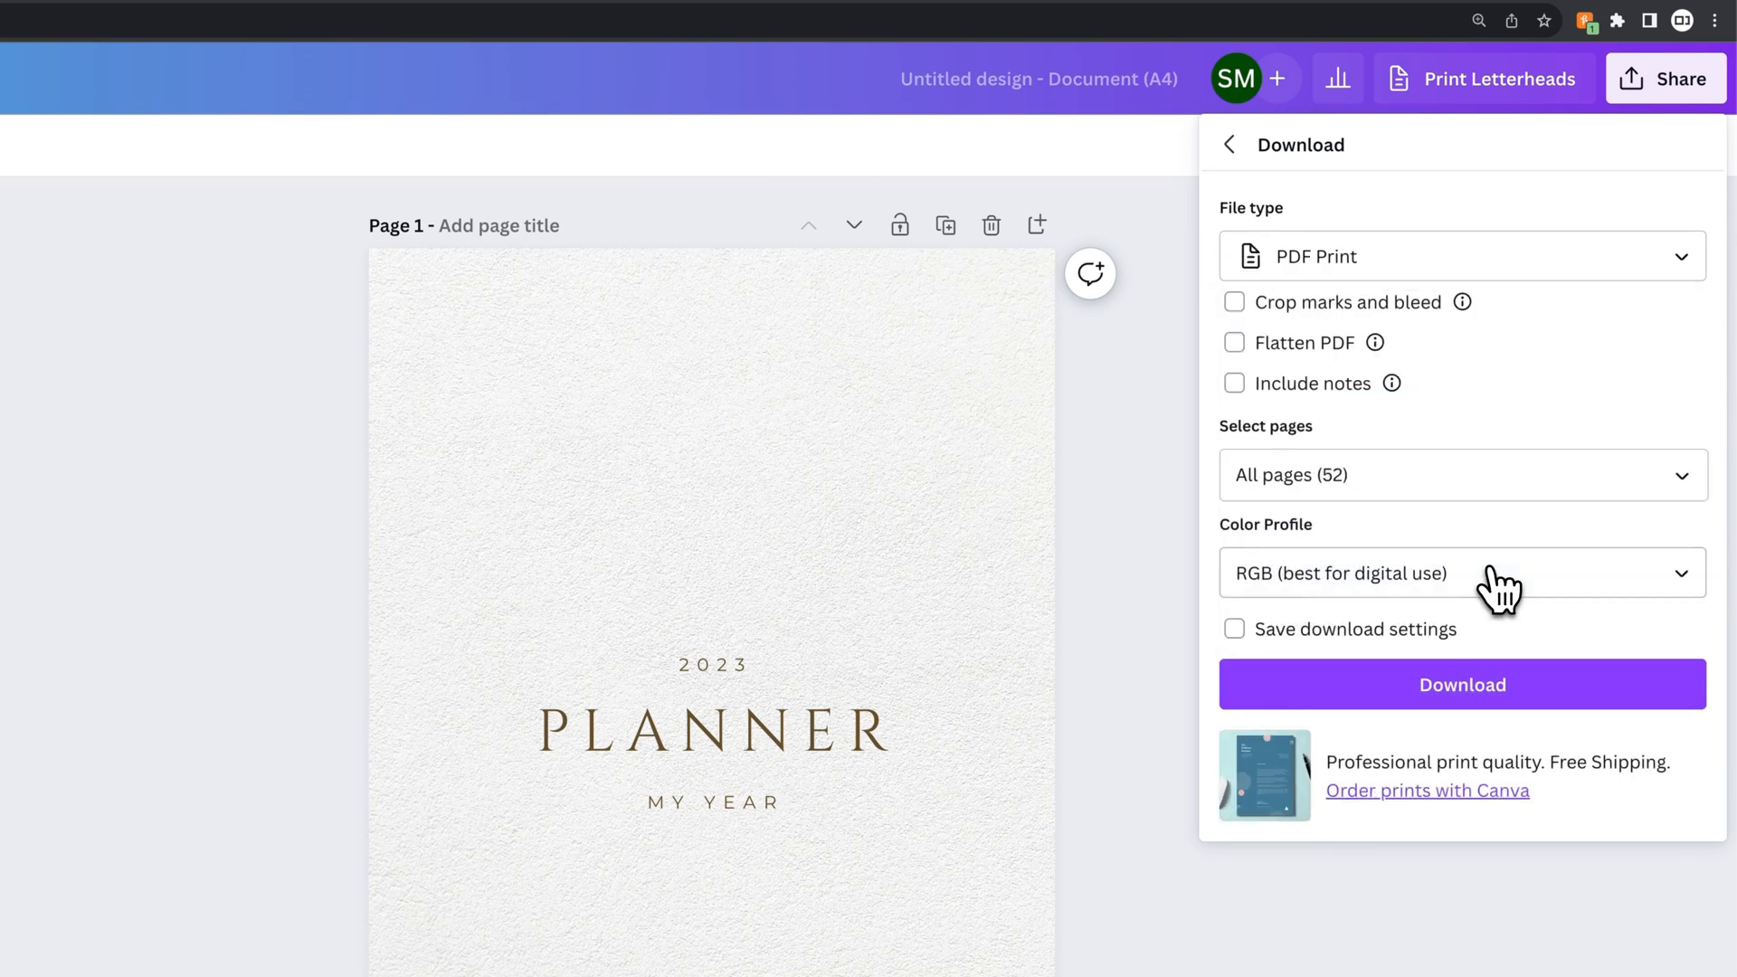
click(1234, 302)
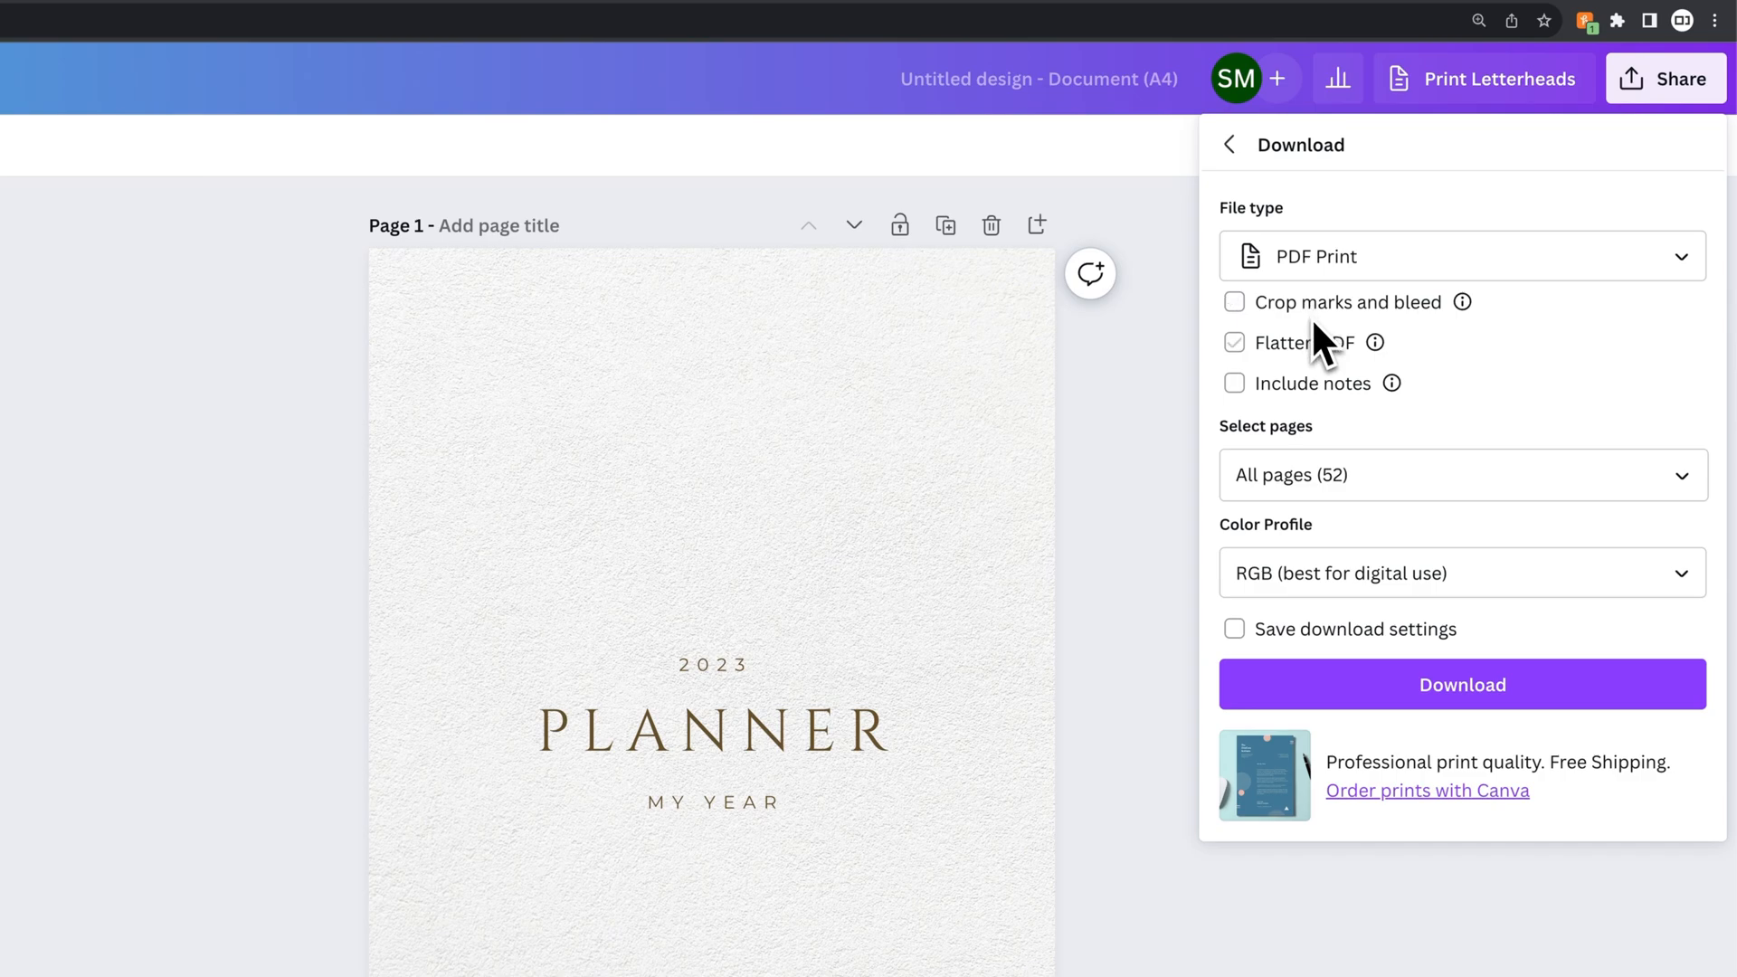
mouse_move(1326, 365)
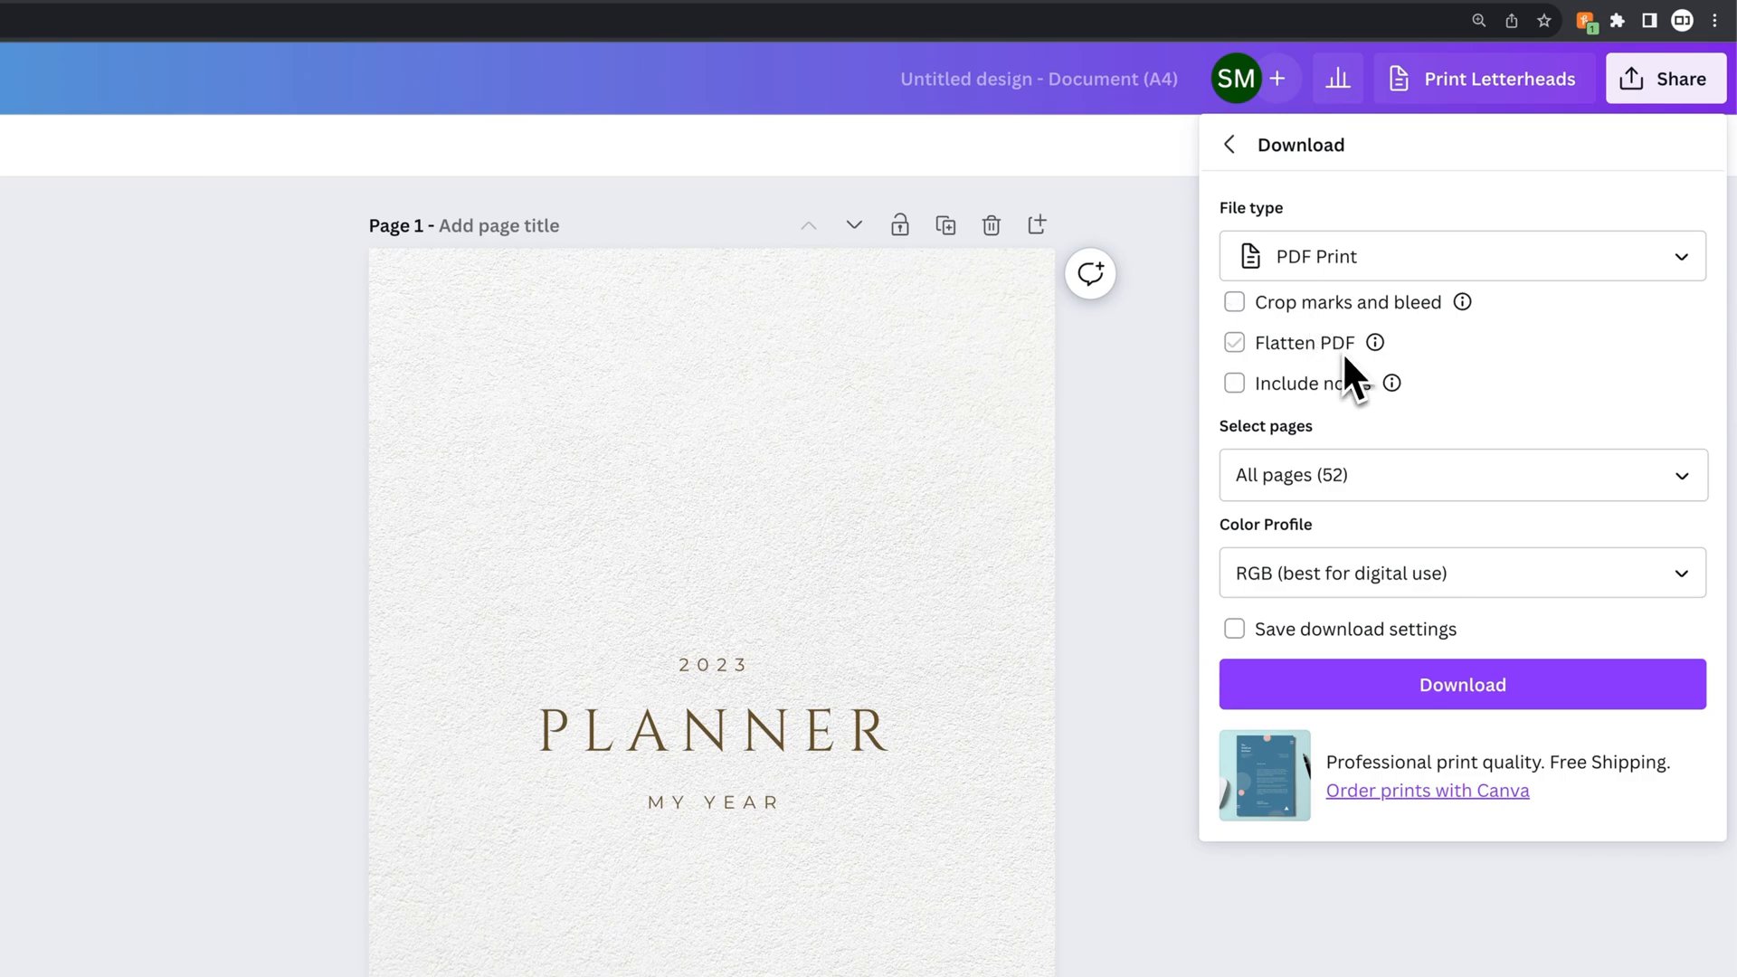
click(1232, 342)
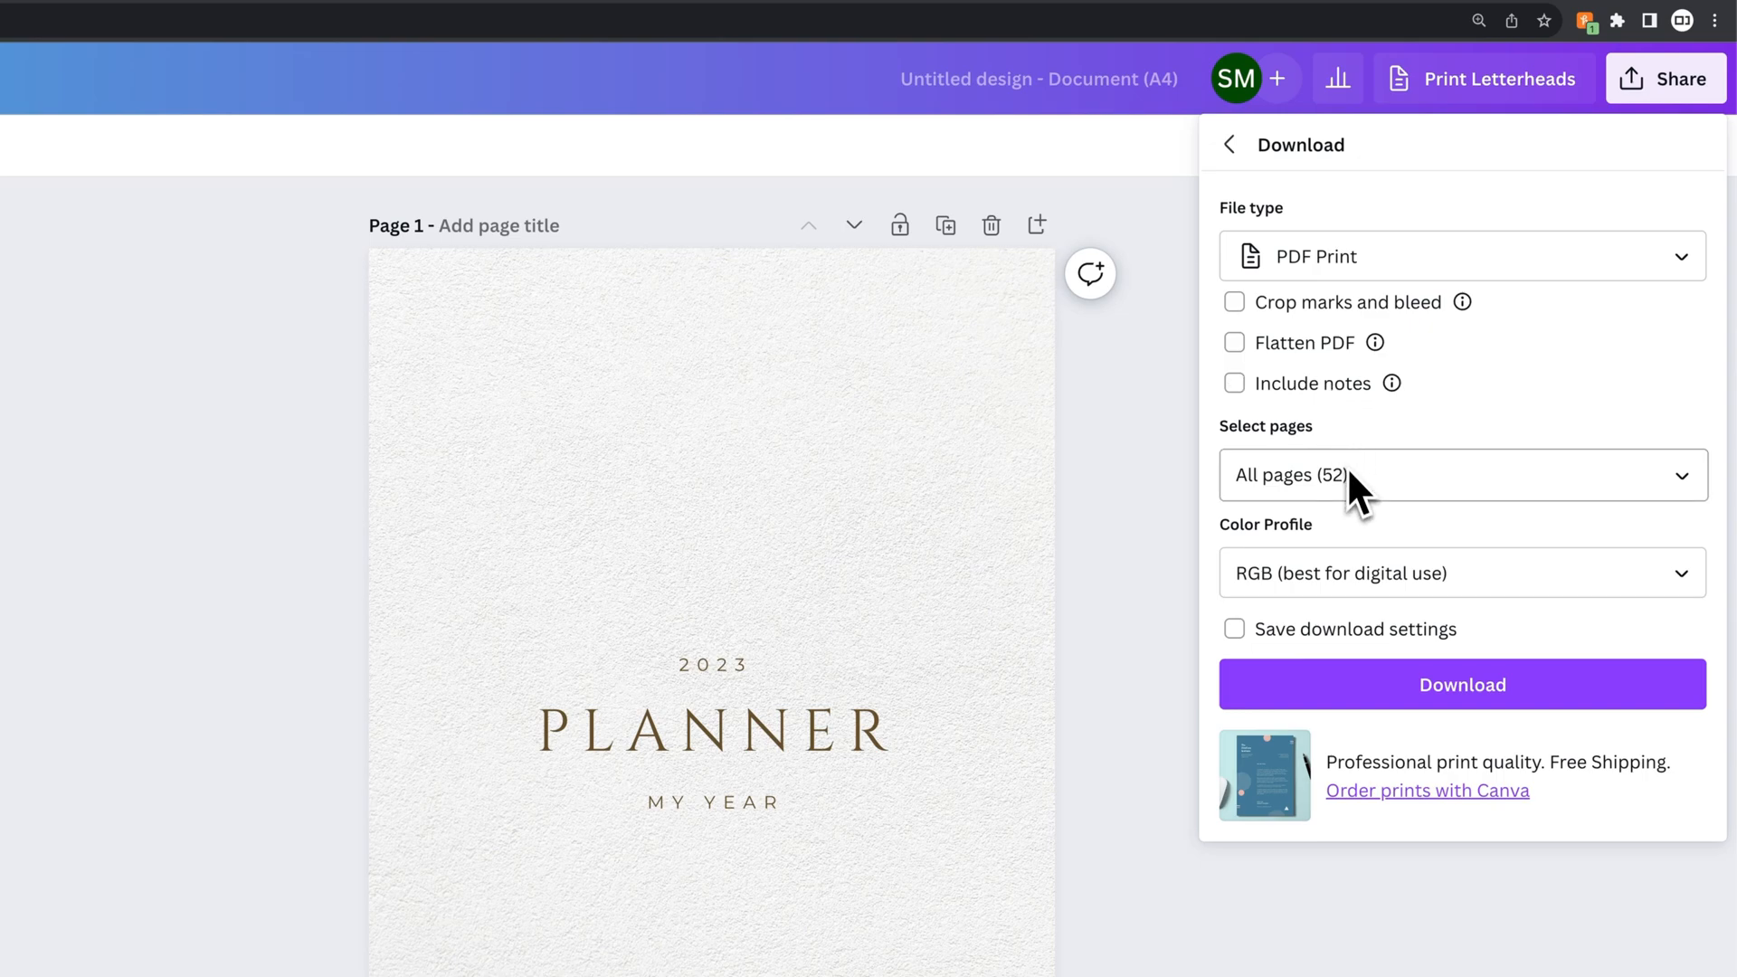
click(1460, 474)
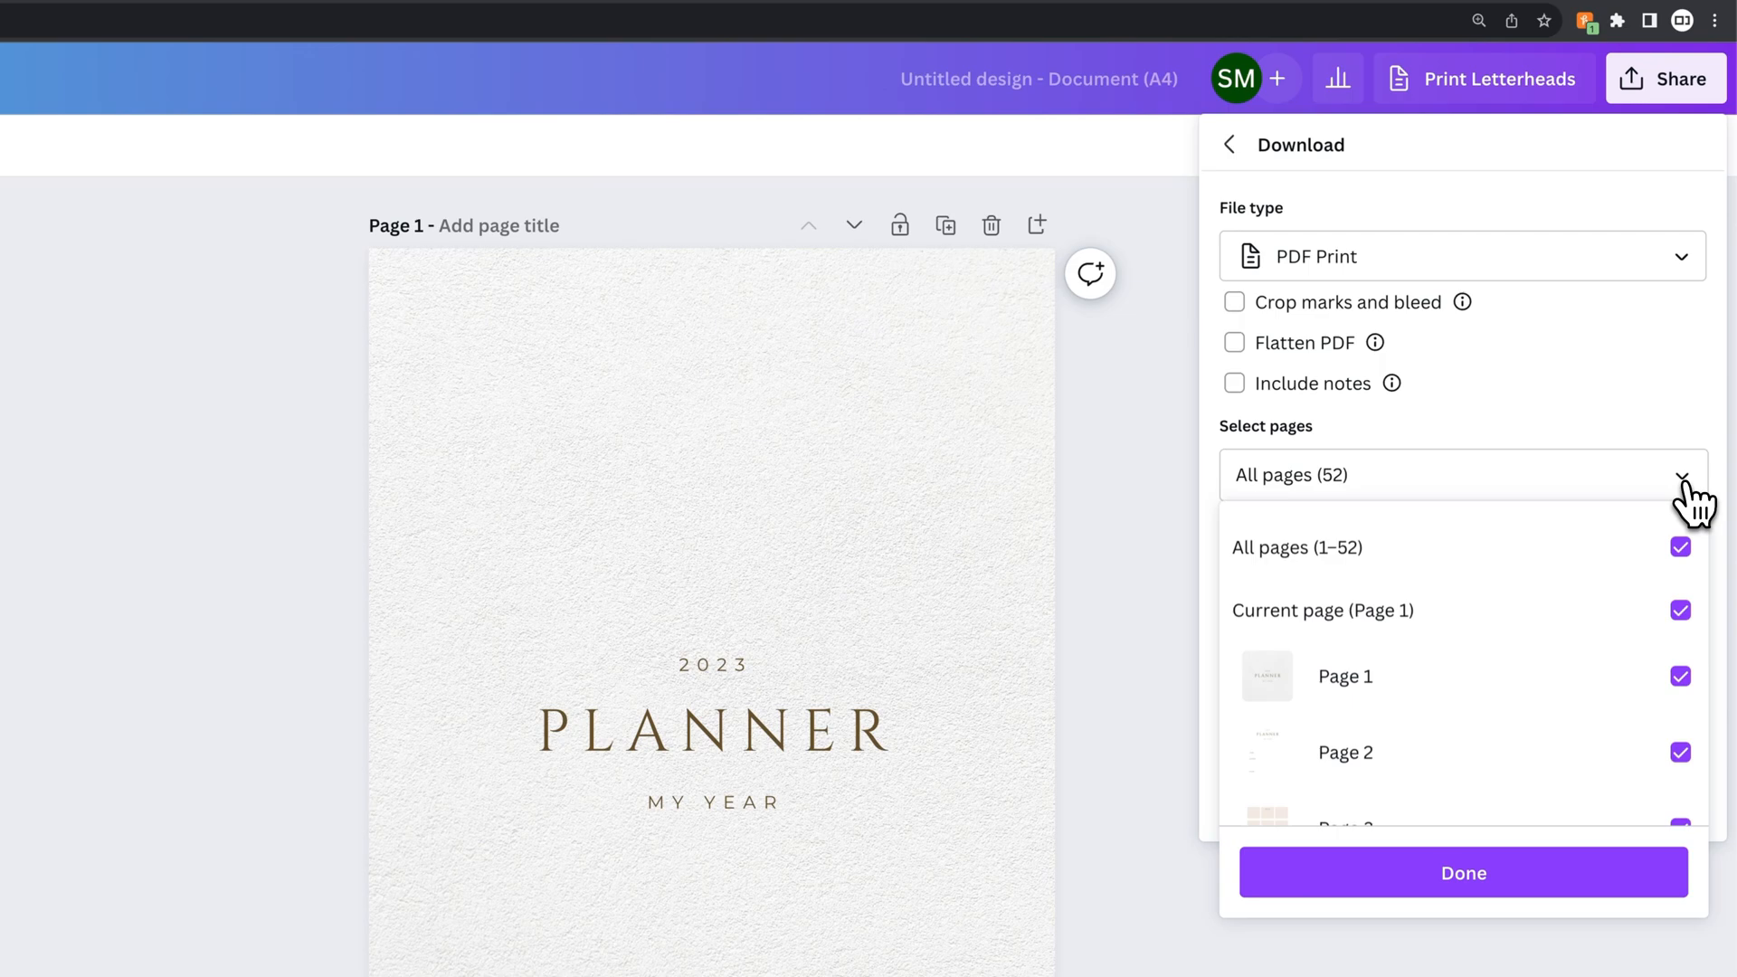
click(1712, 474)
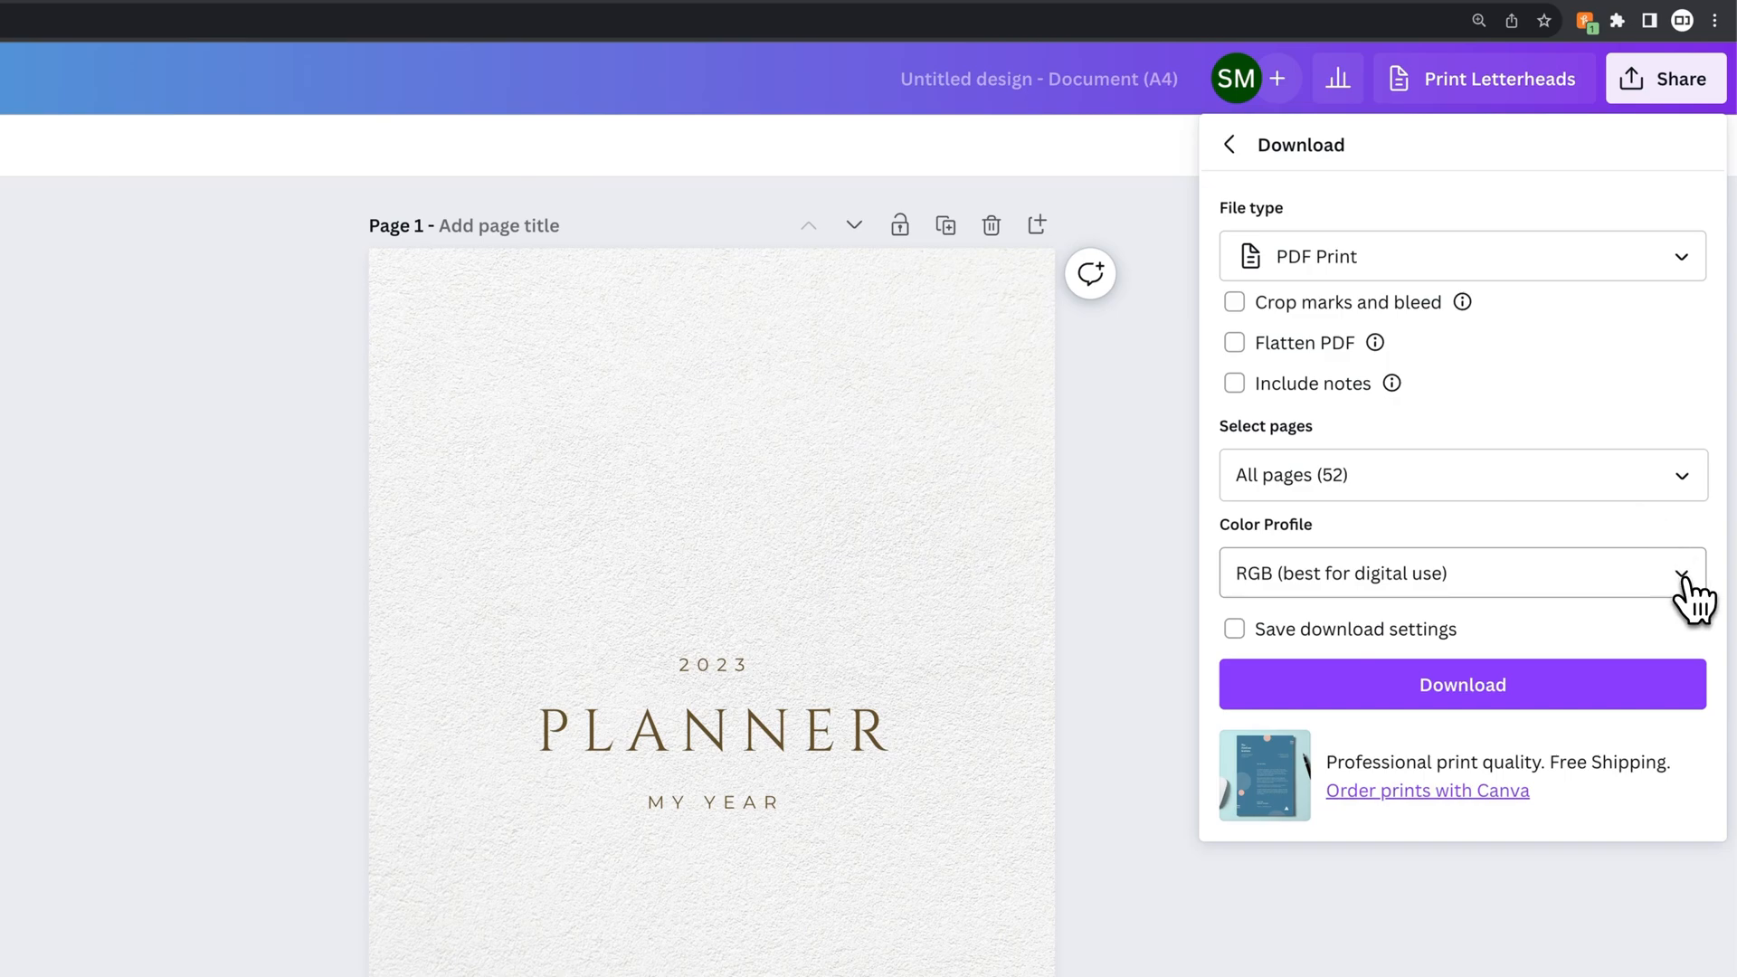
mouse_move(1695, 599)
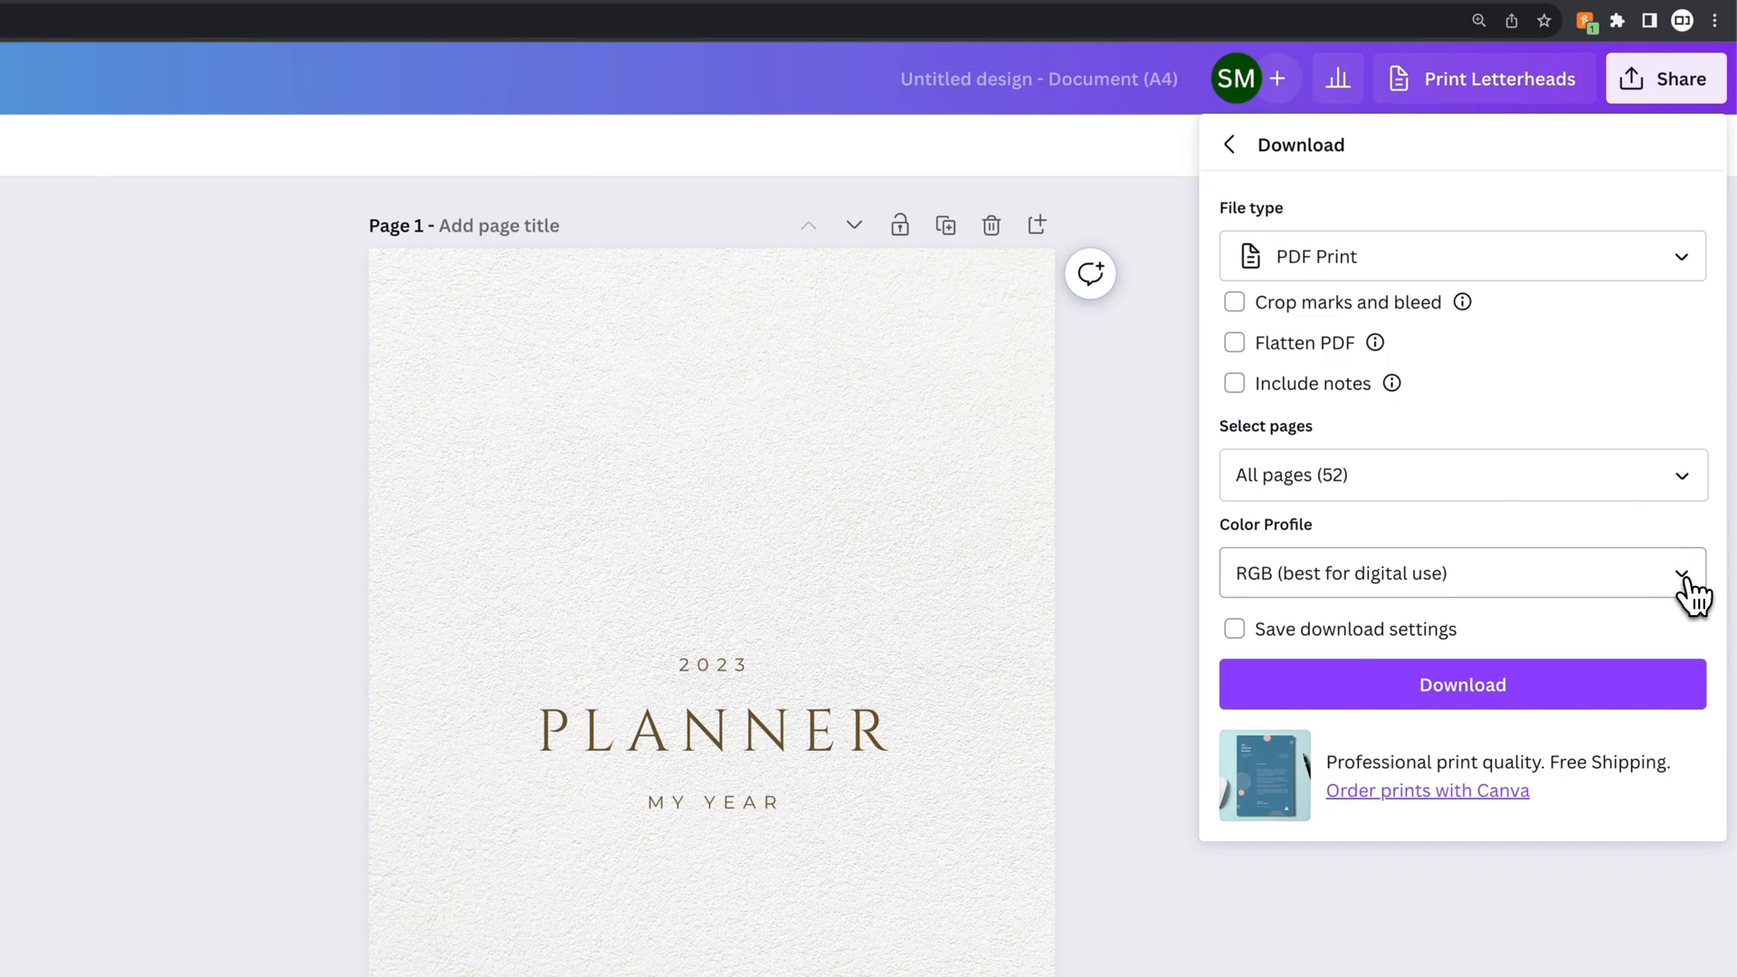
click(1460, 573)
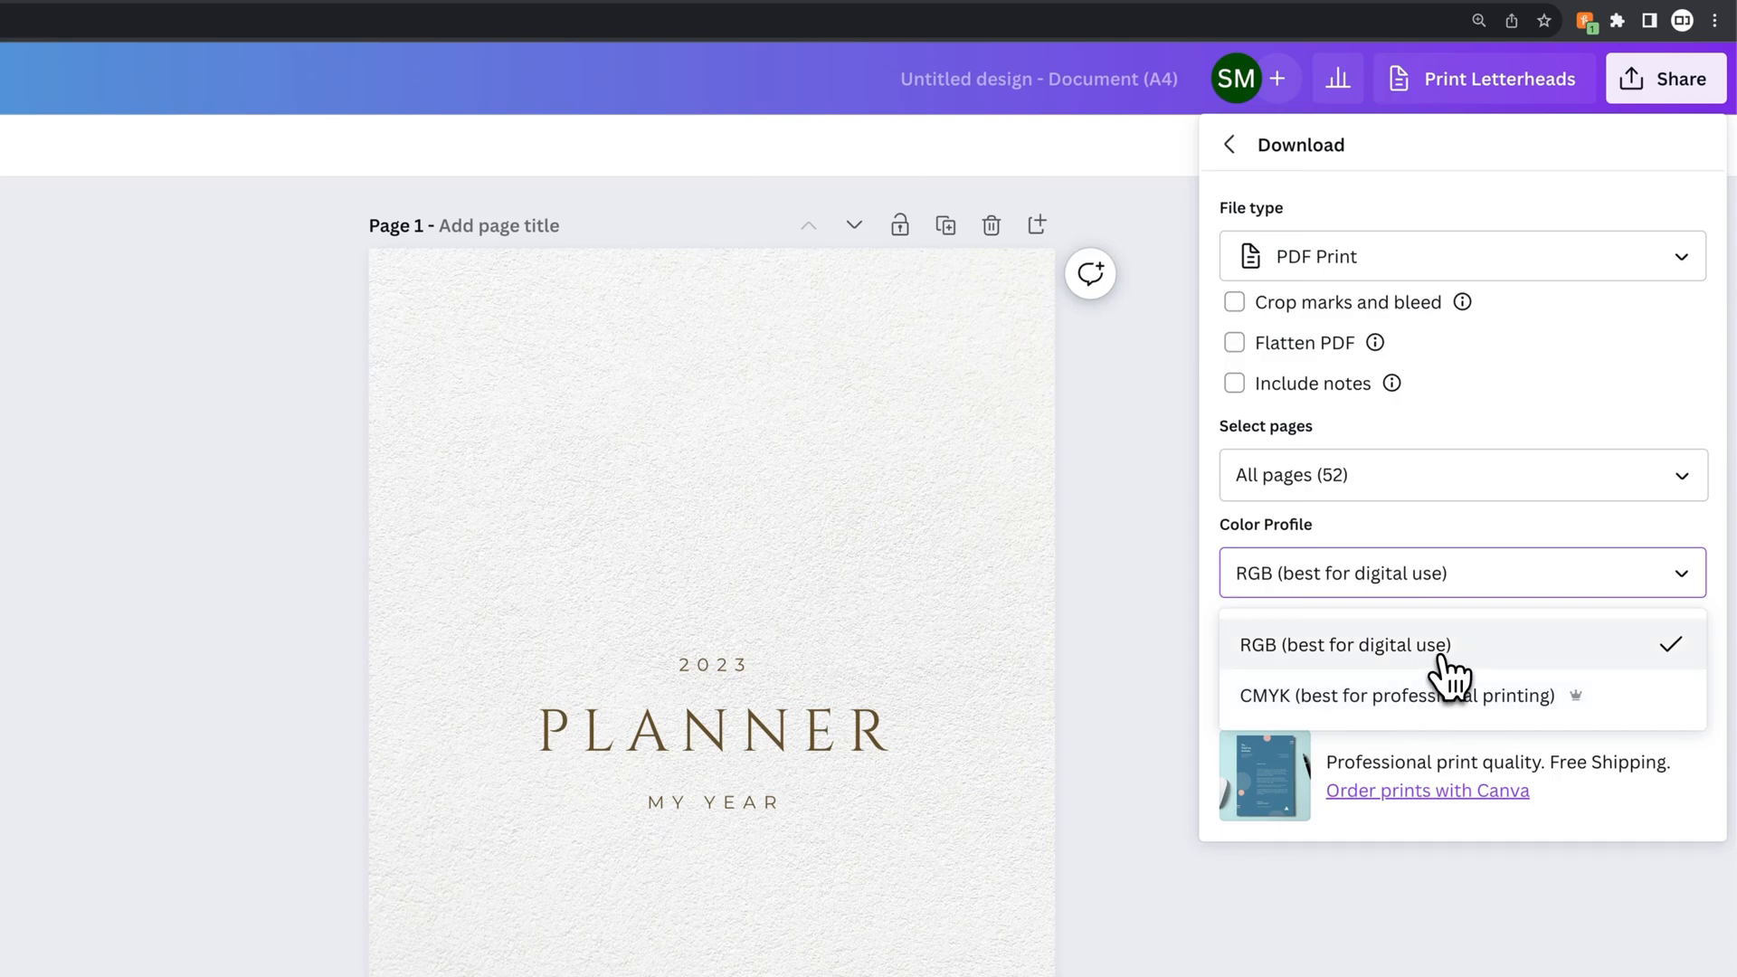
mouse_move(1460, 665)
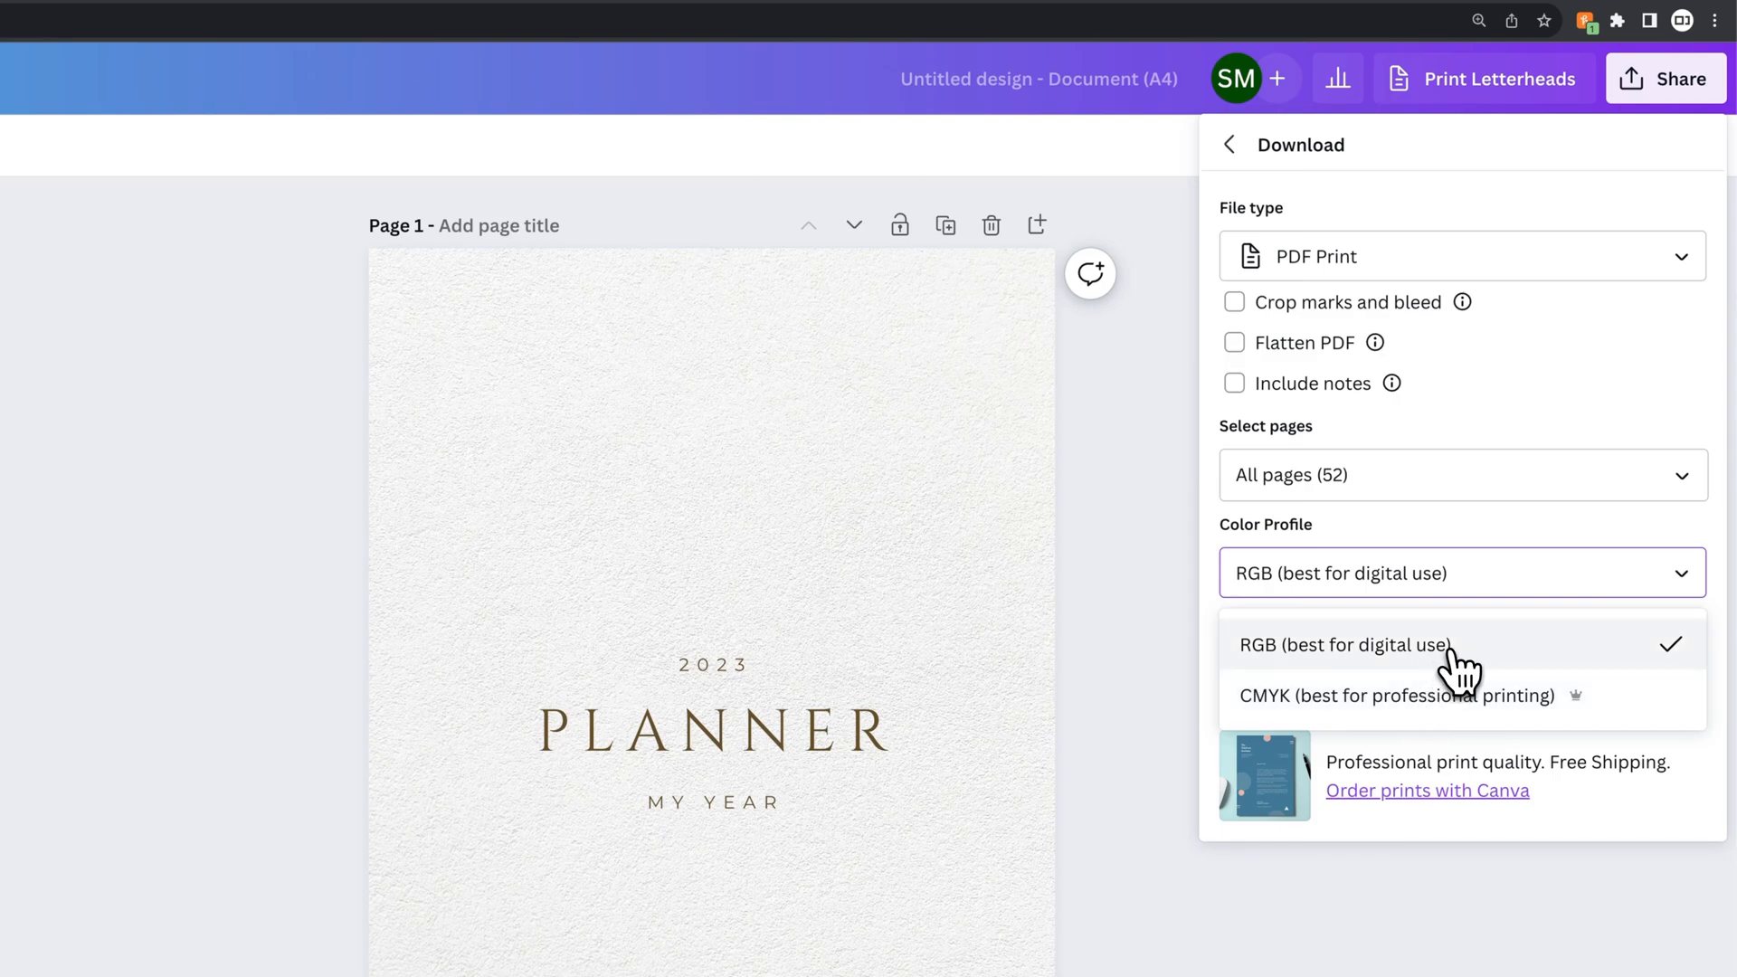
click(1345, 644)
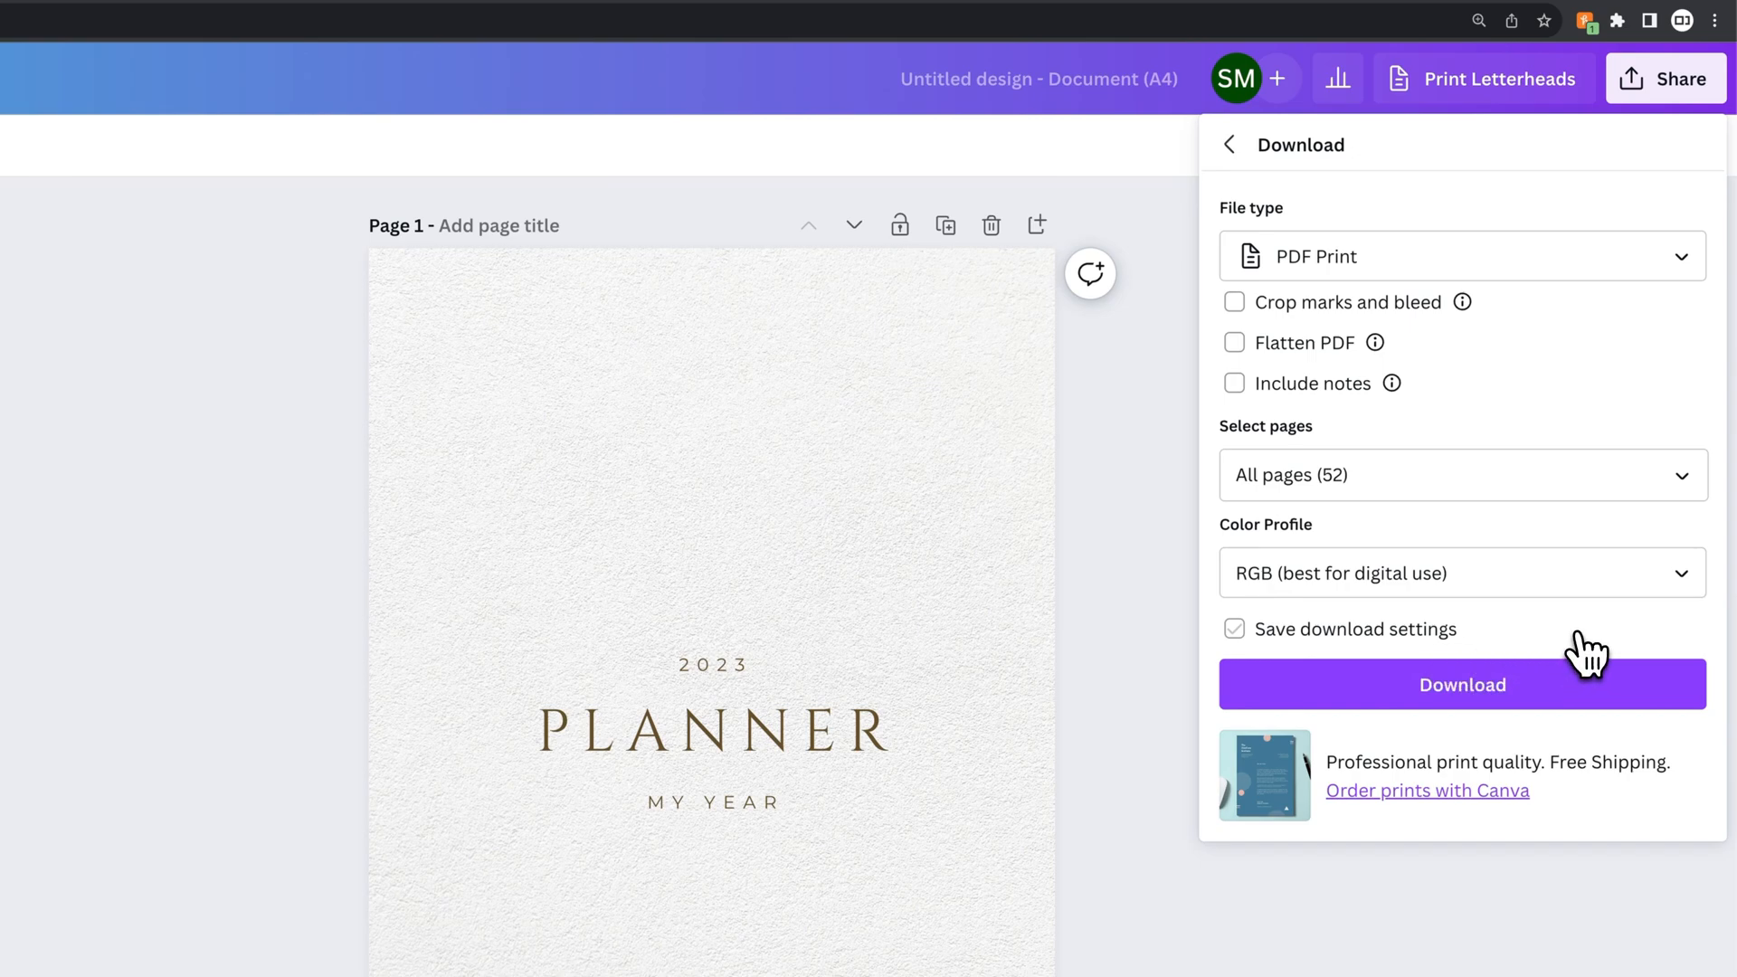
mouse_move(1527, 648)
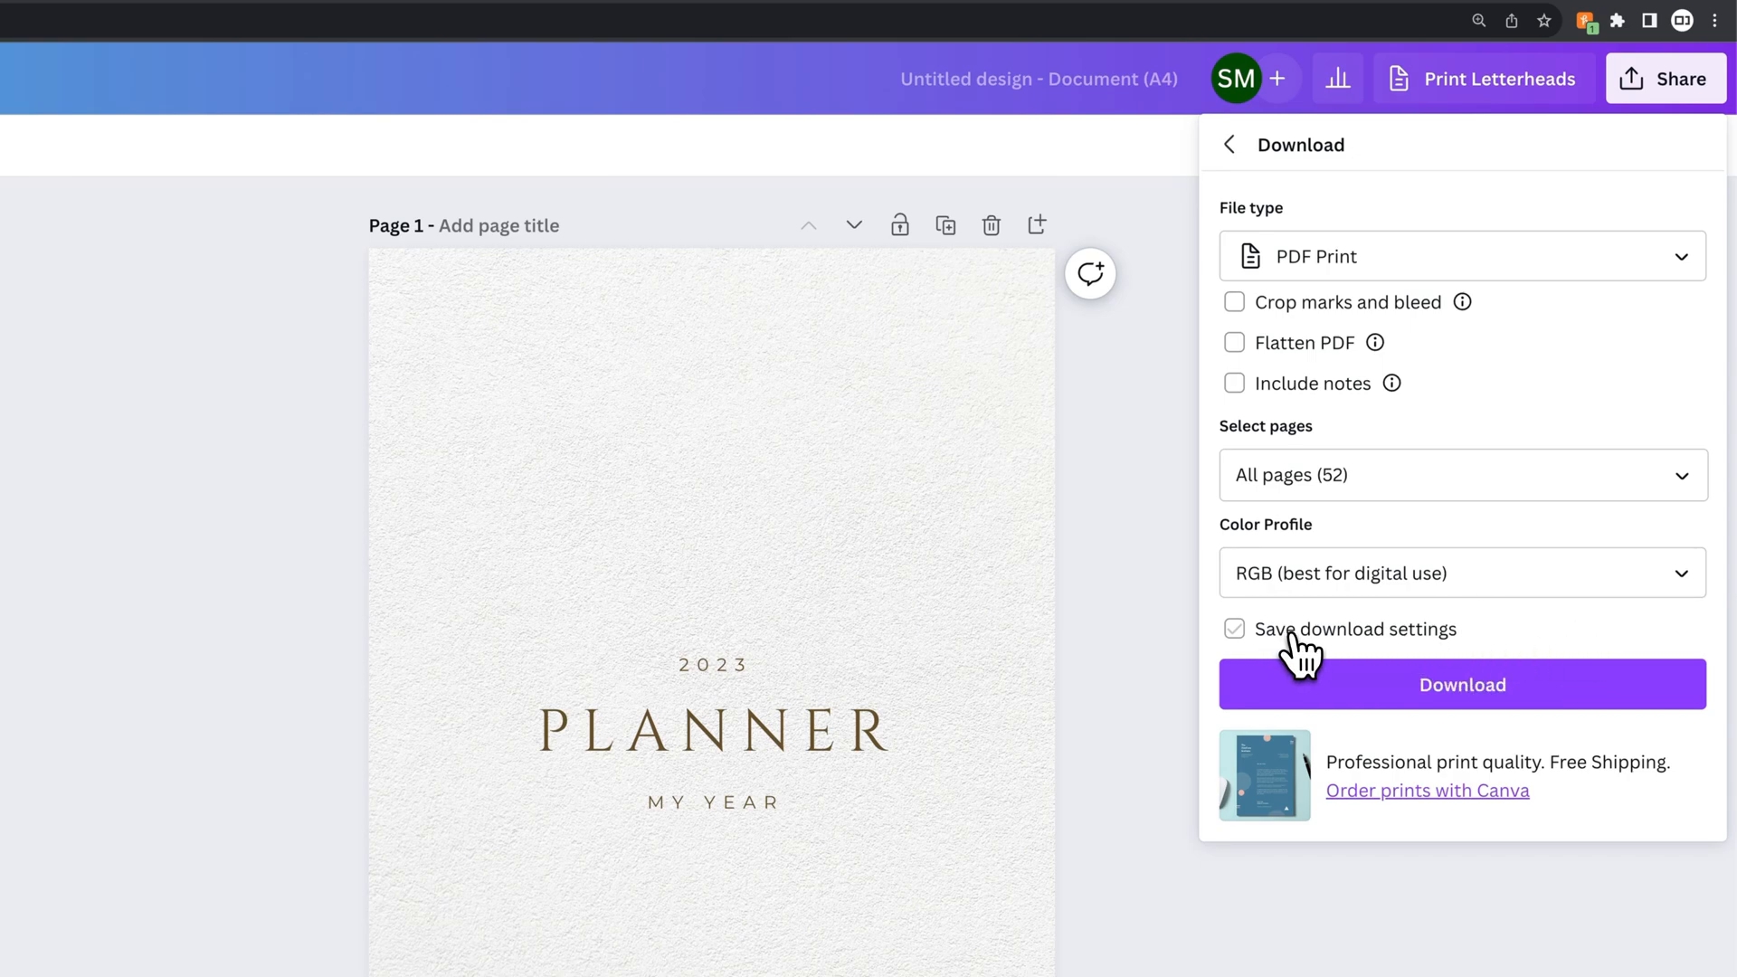
click(1234, 629)
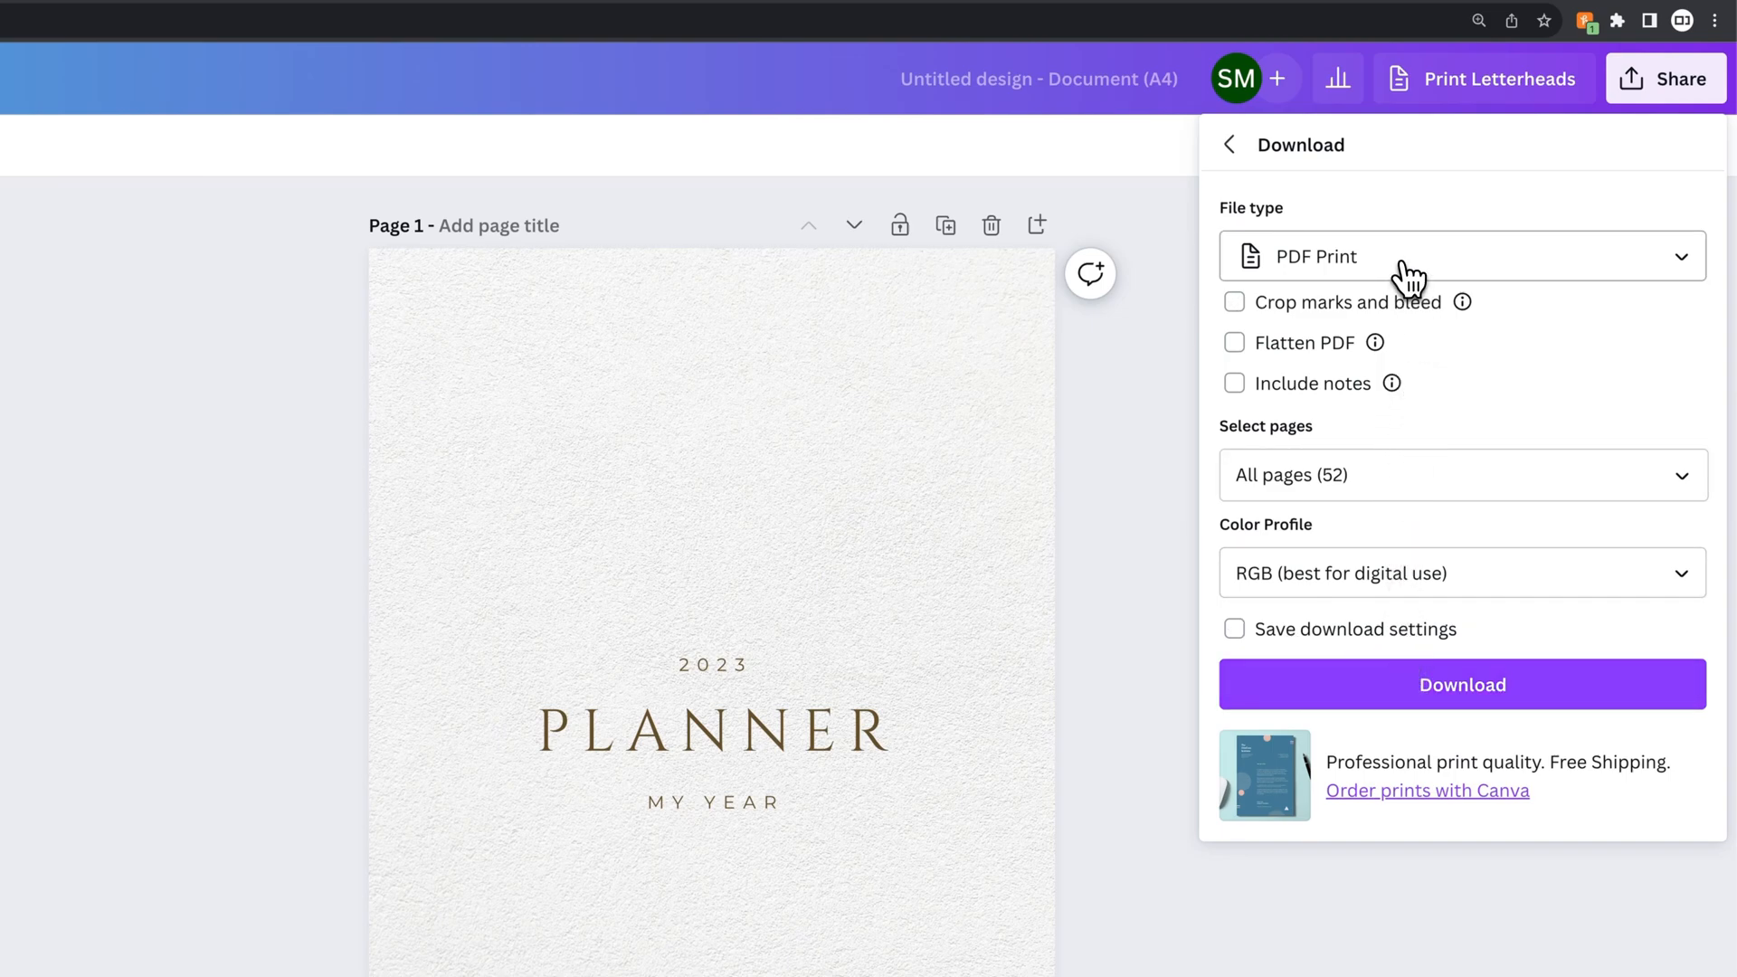
Switch to PDF Standard, untick Save download settings, and leave Flatten PDF off.
click(1460, 256)
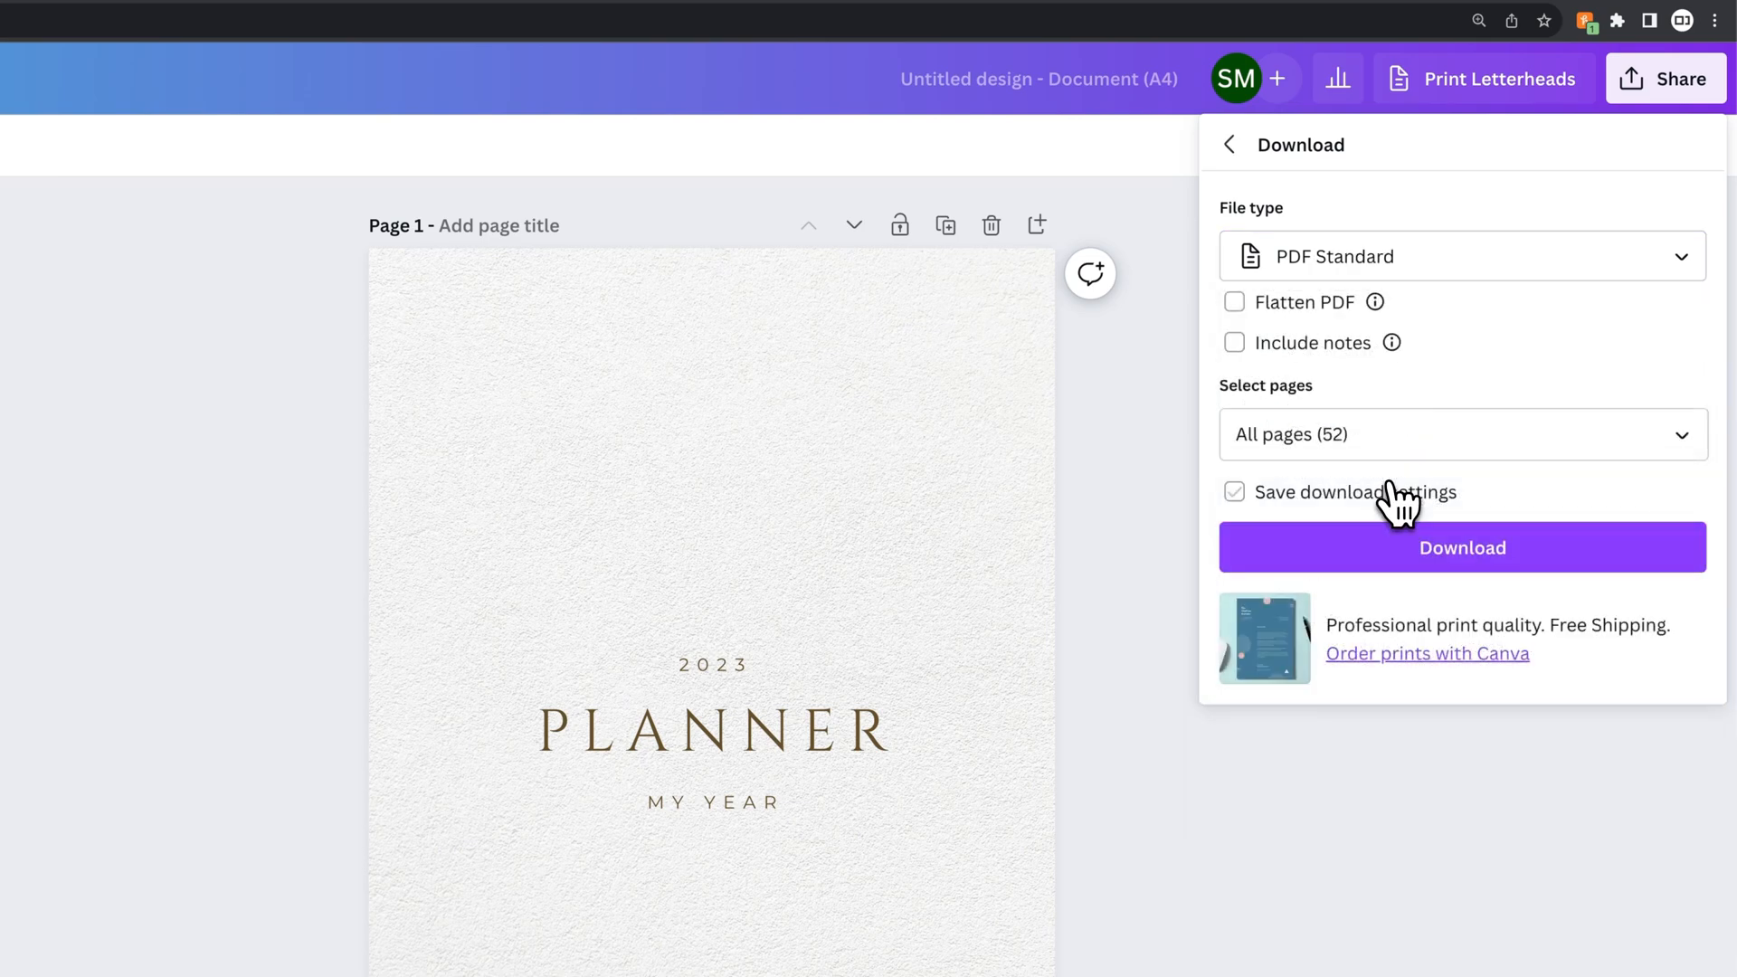
click(1234, 493)
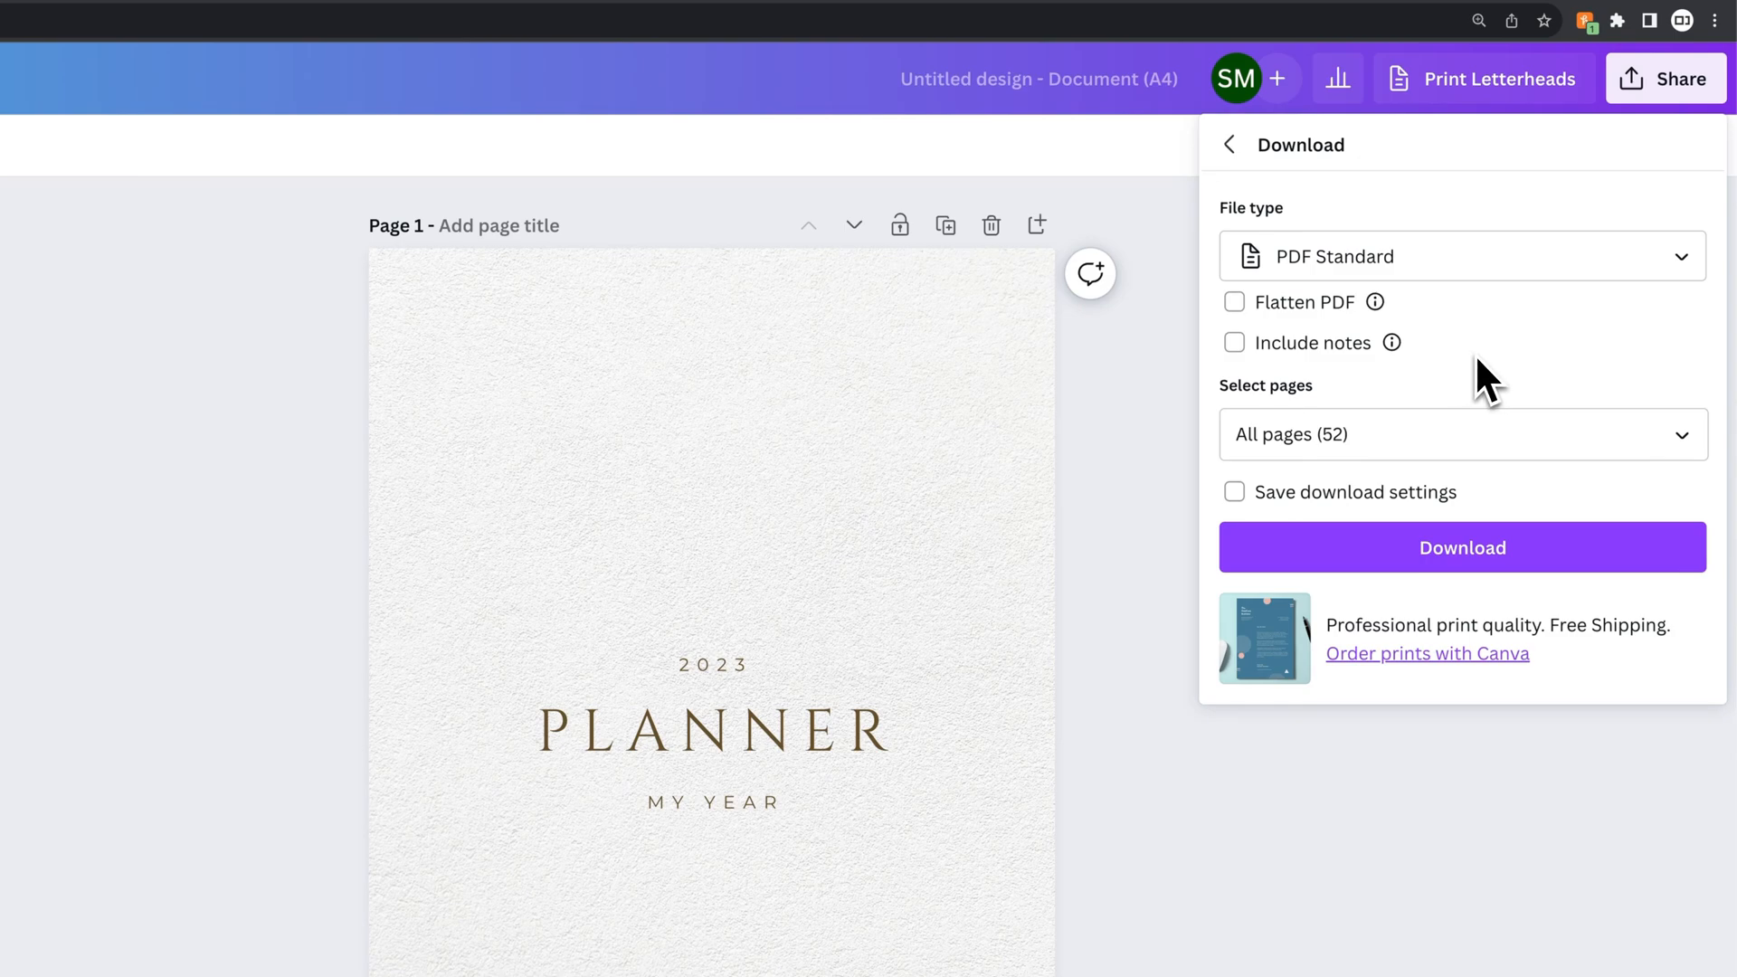
mouse_move(1542, 363)
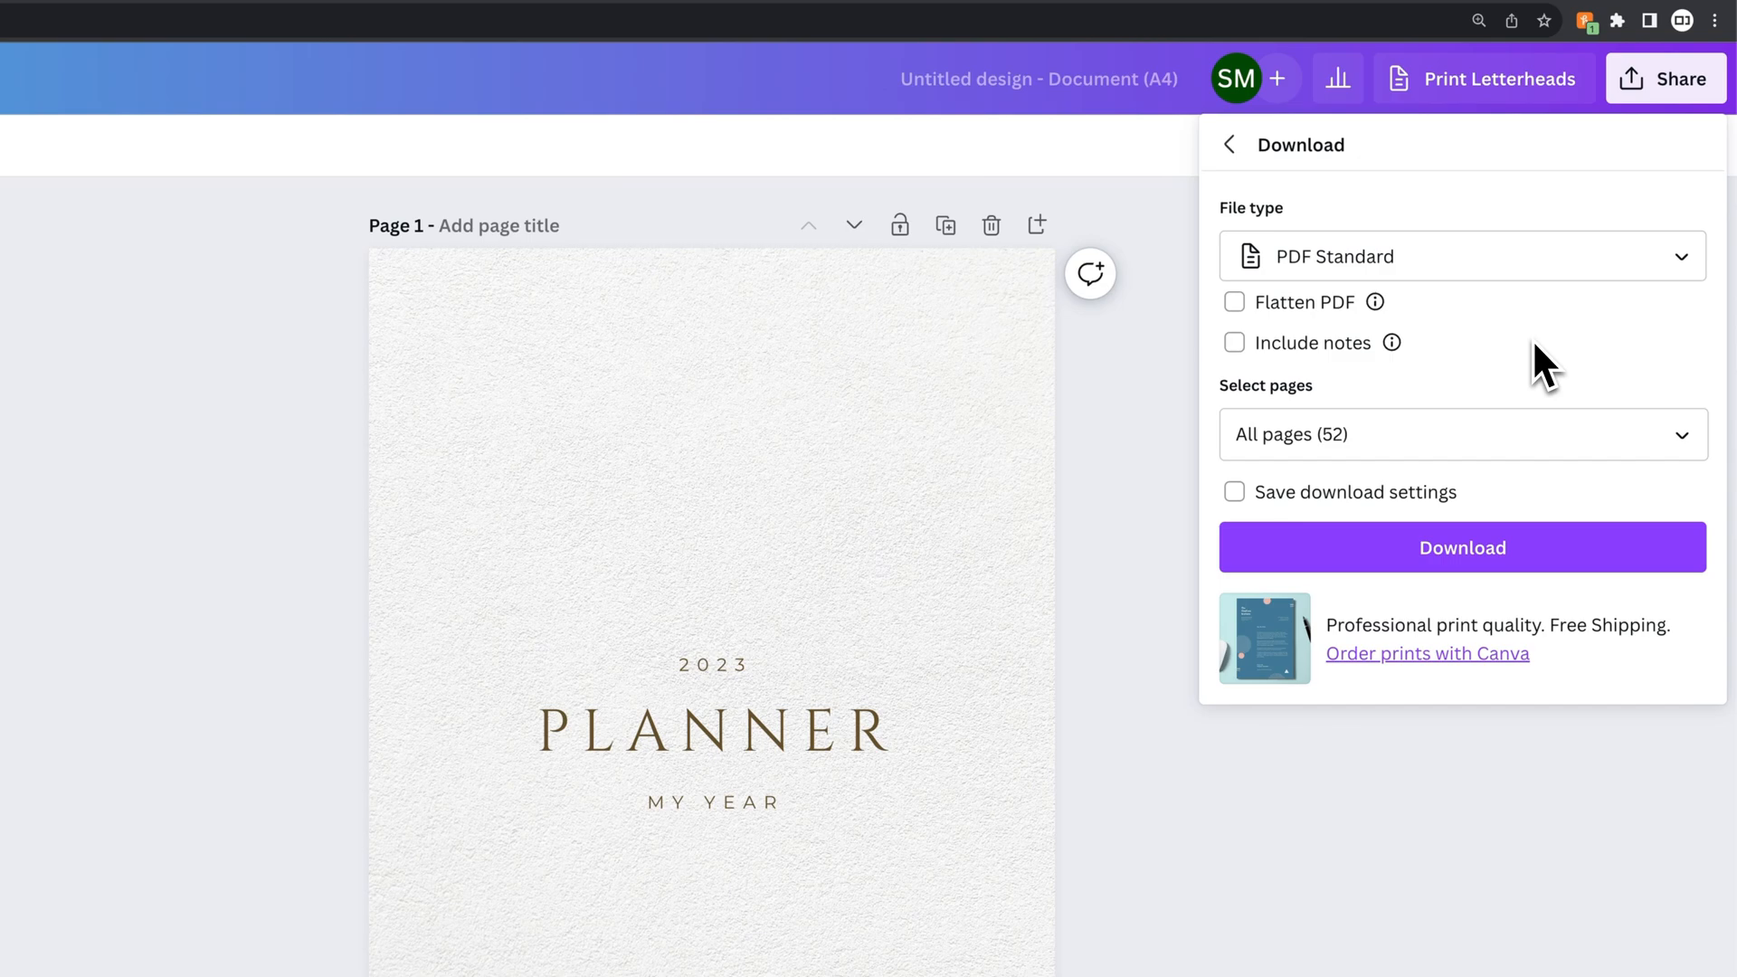
click(1234, 302)
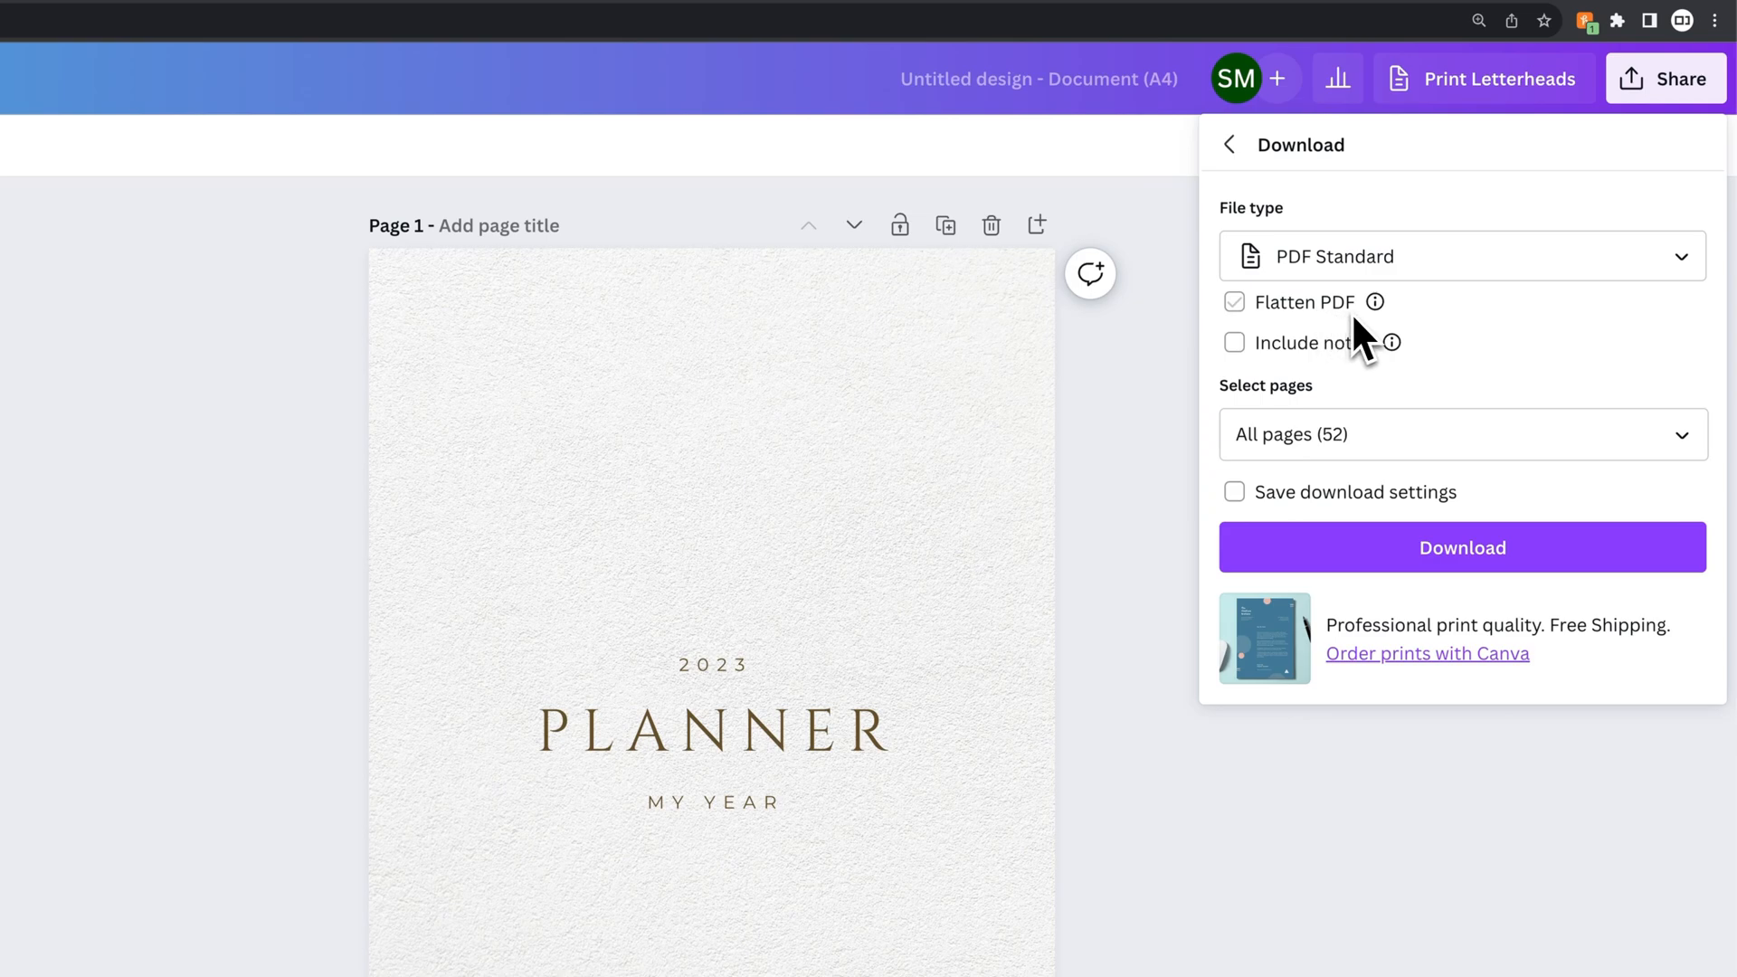
click(1233, 302)
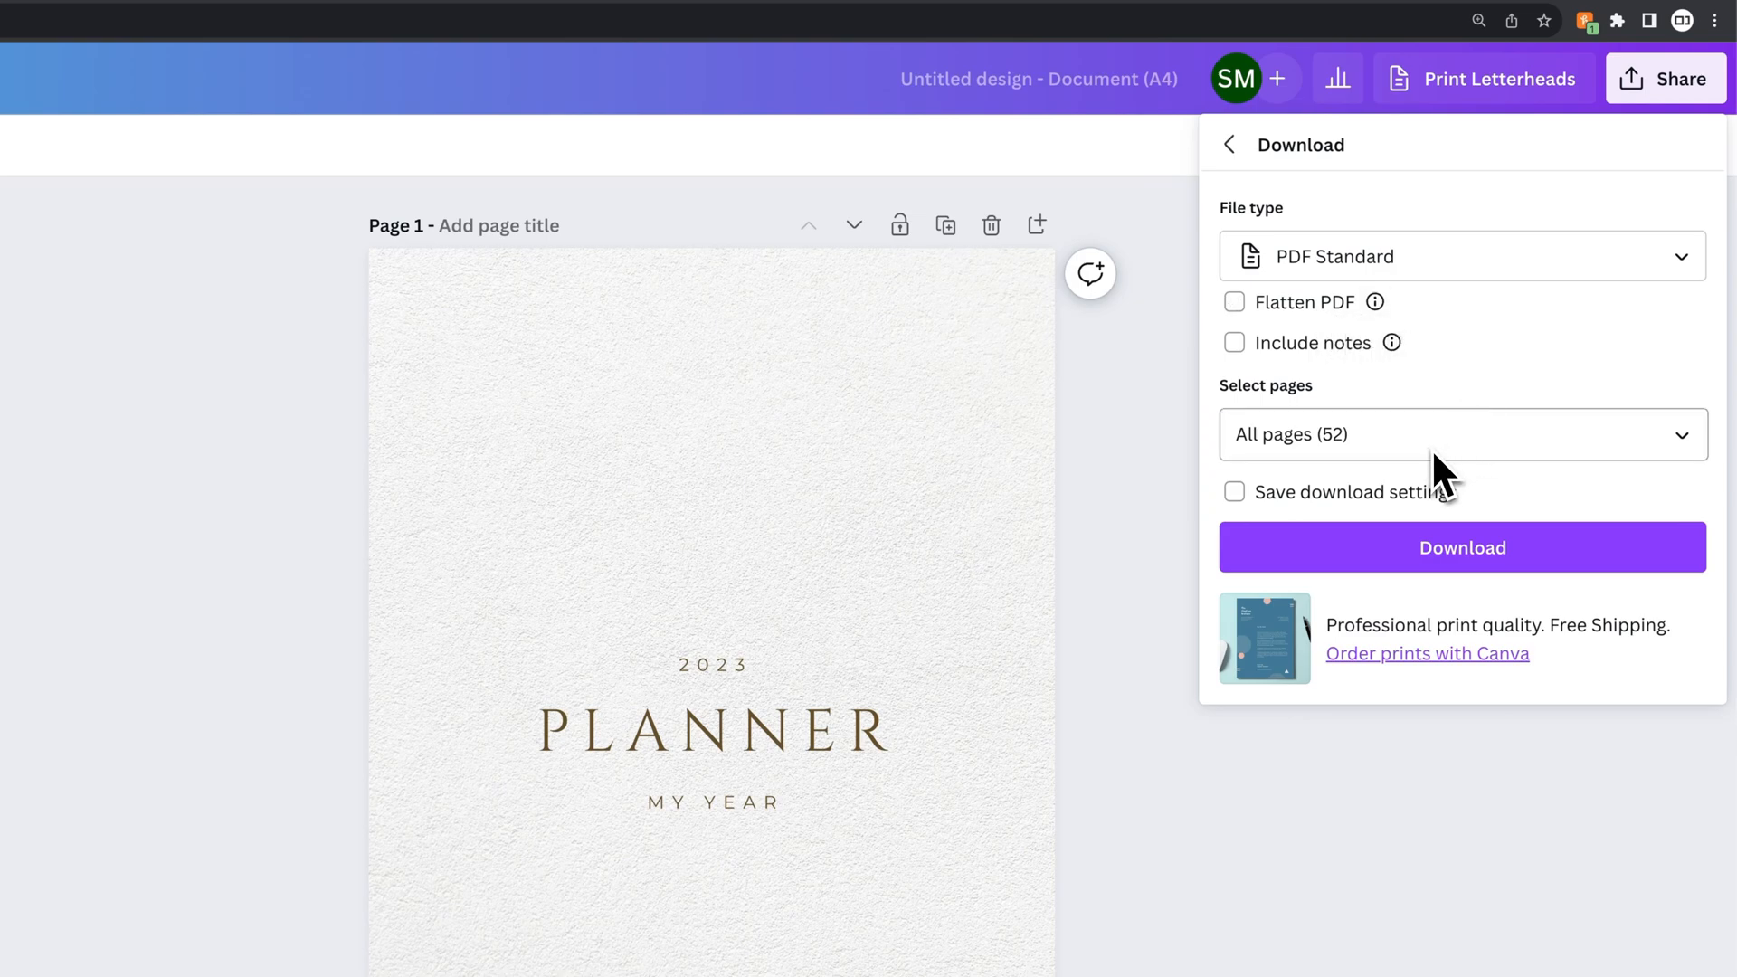
mouse_move(1571, 338)
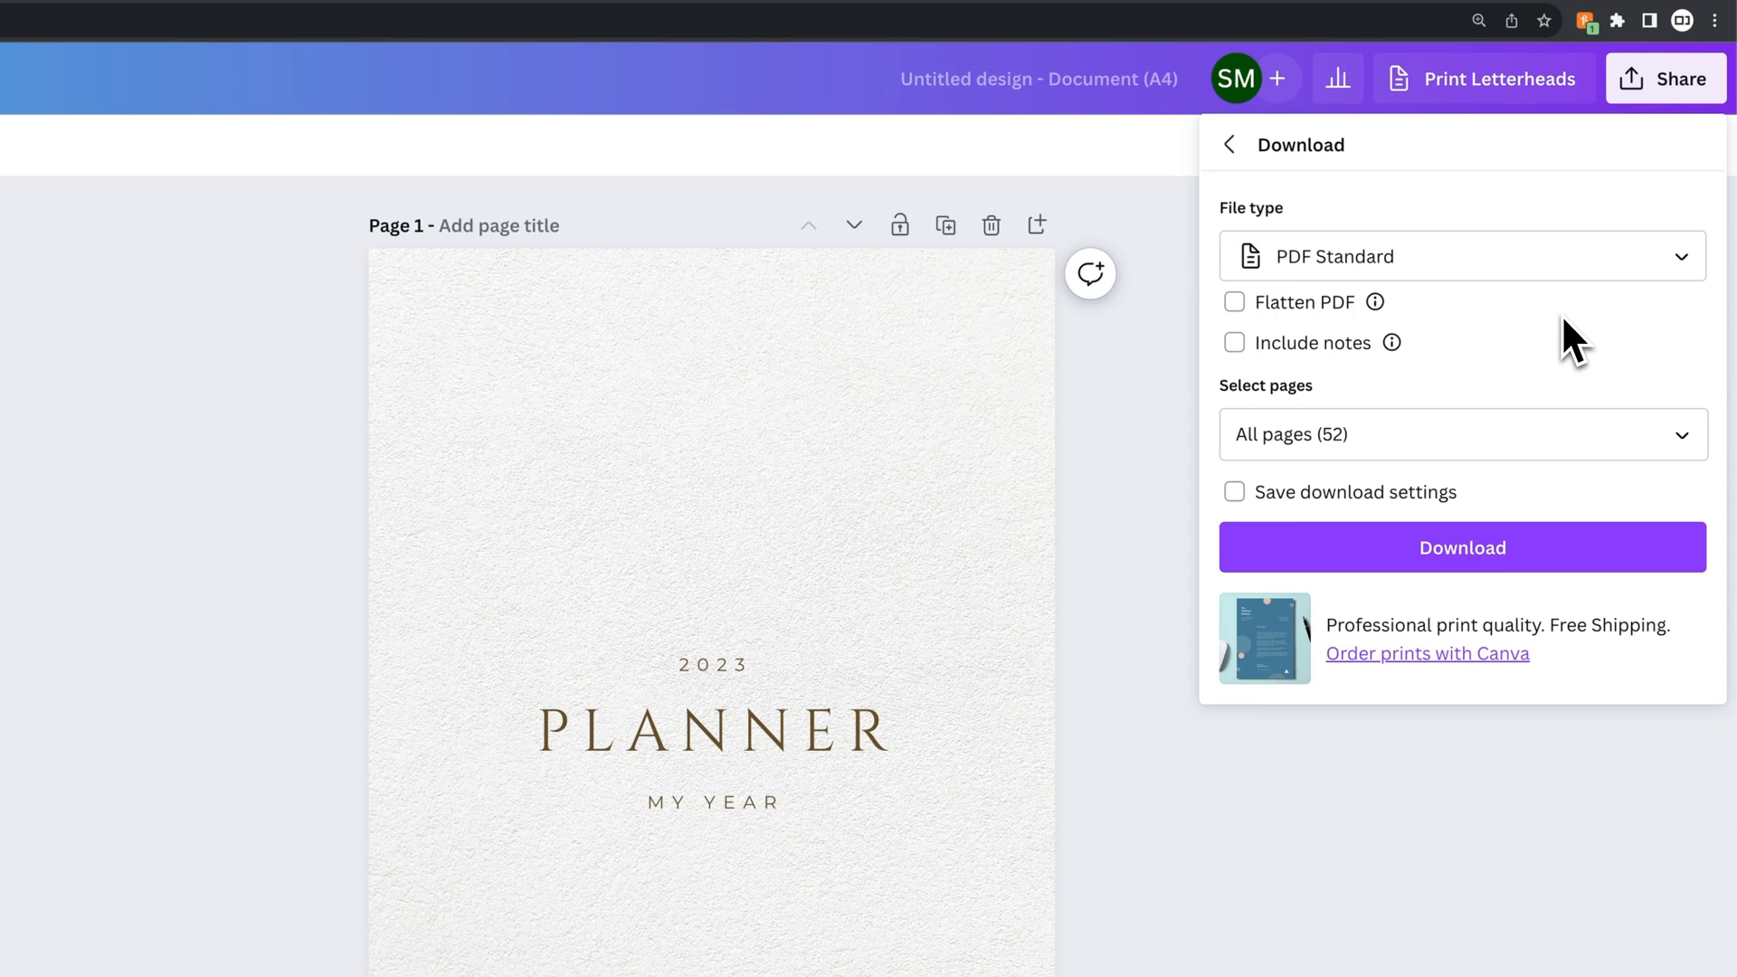
mouse_move(1544, 353)
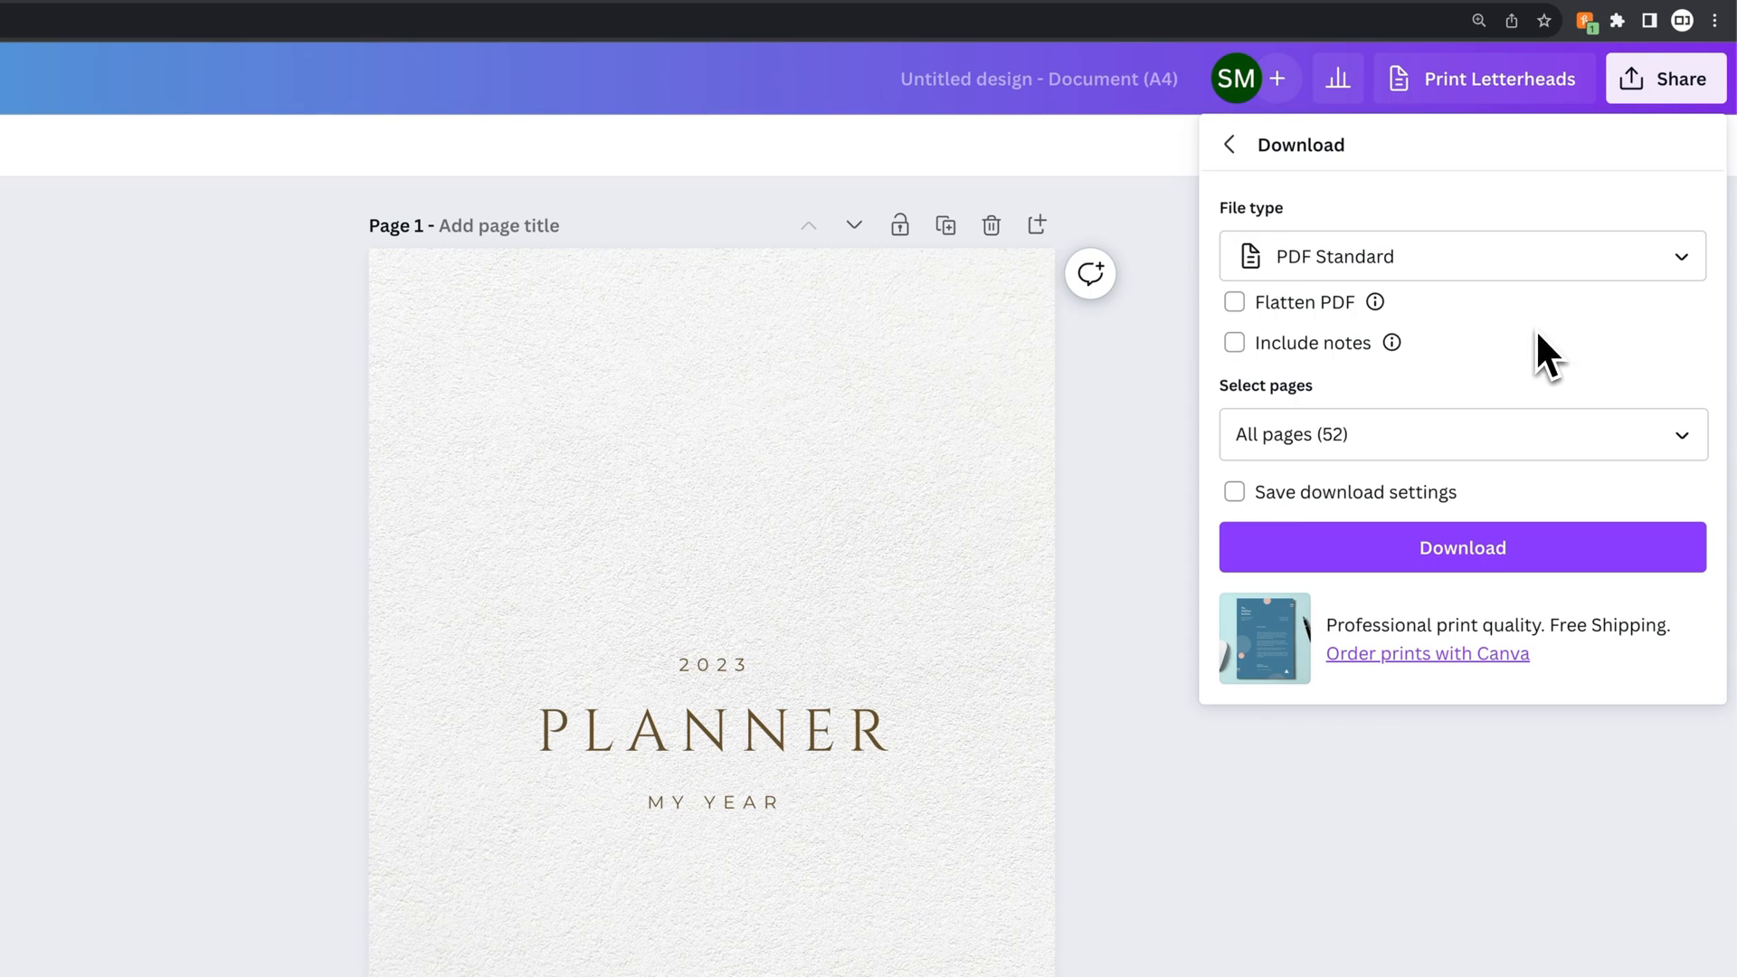
mouse_move(1531, 355)
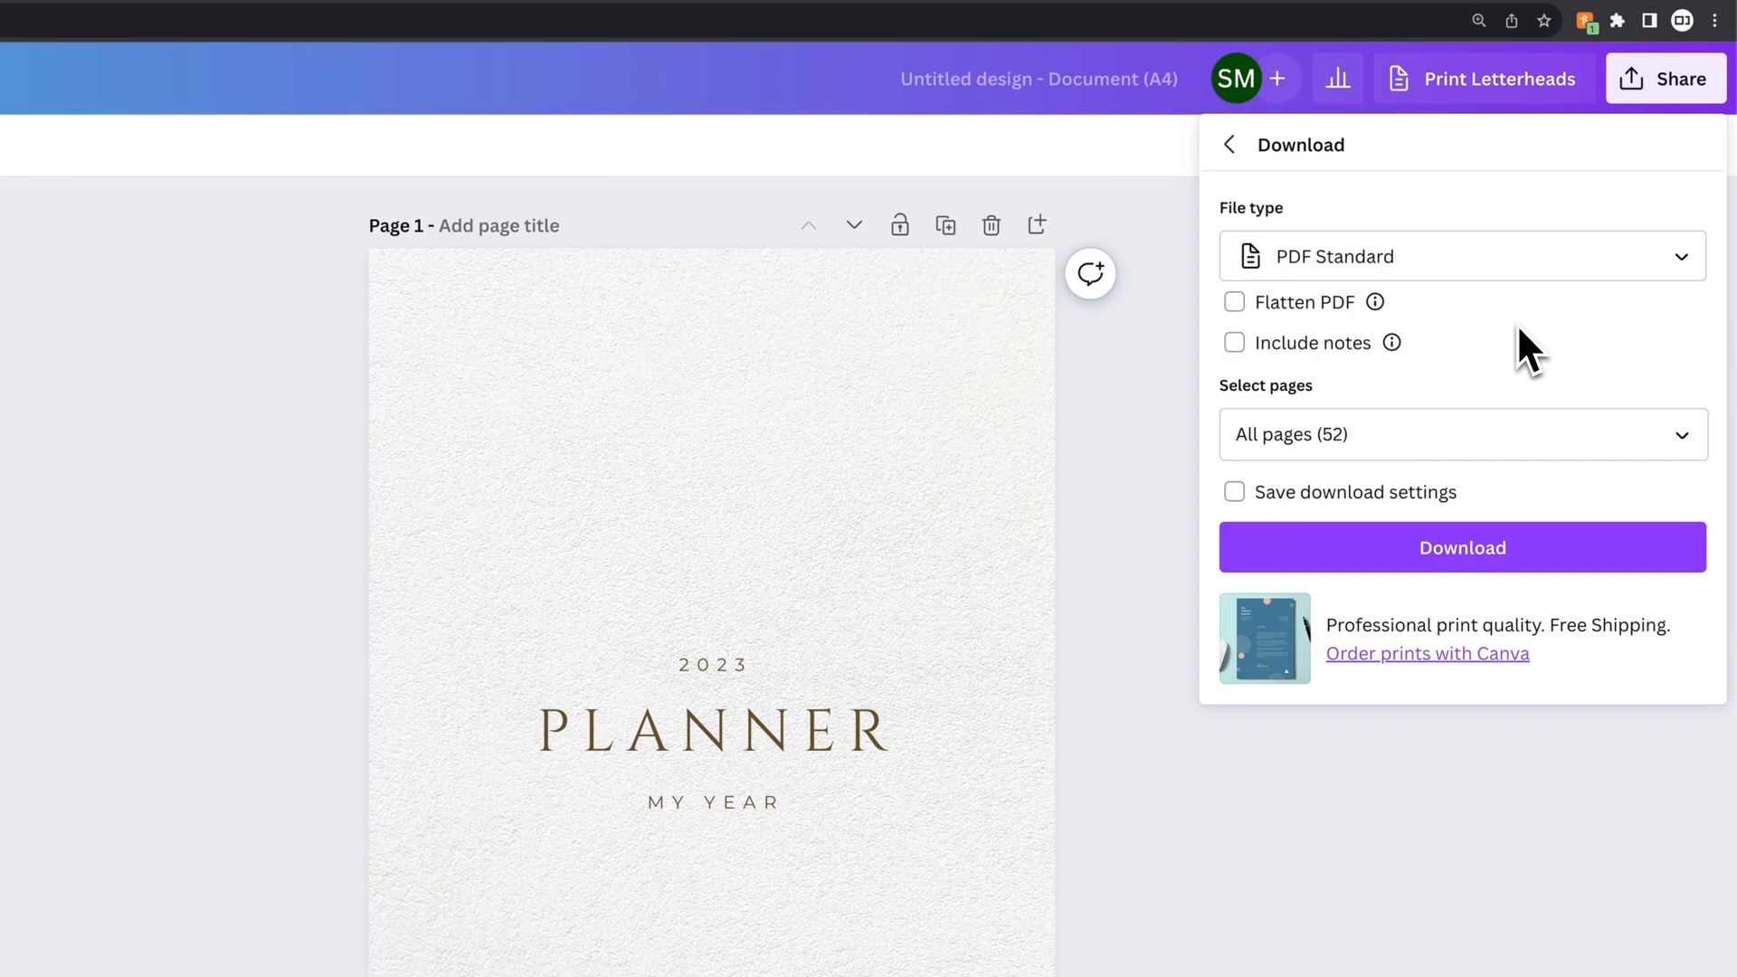
click(1461, 255)
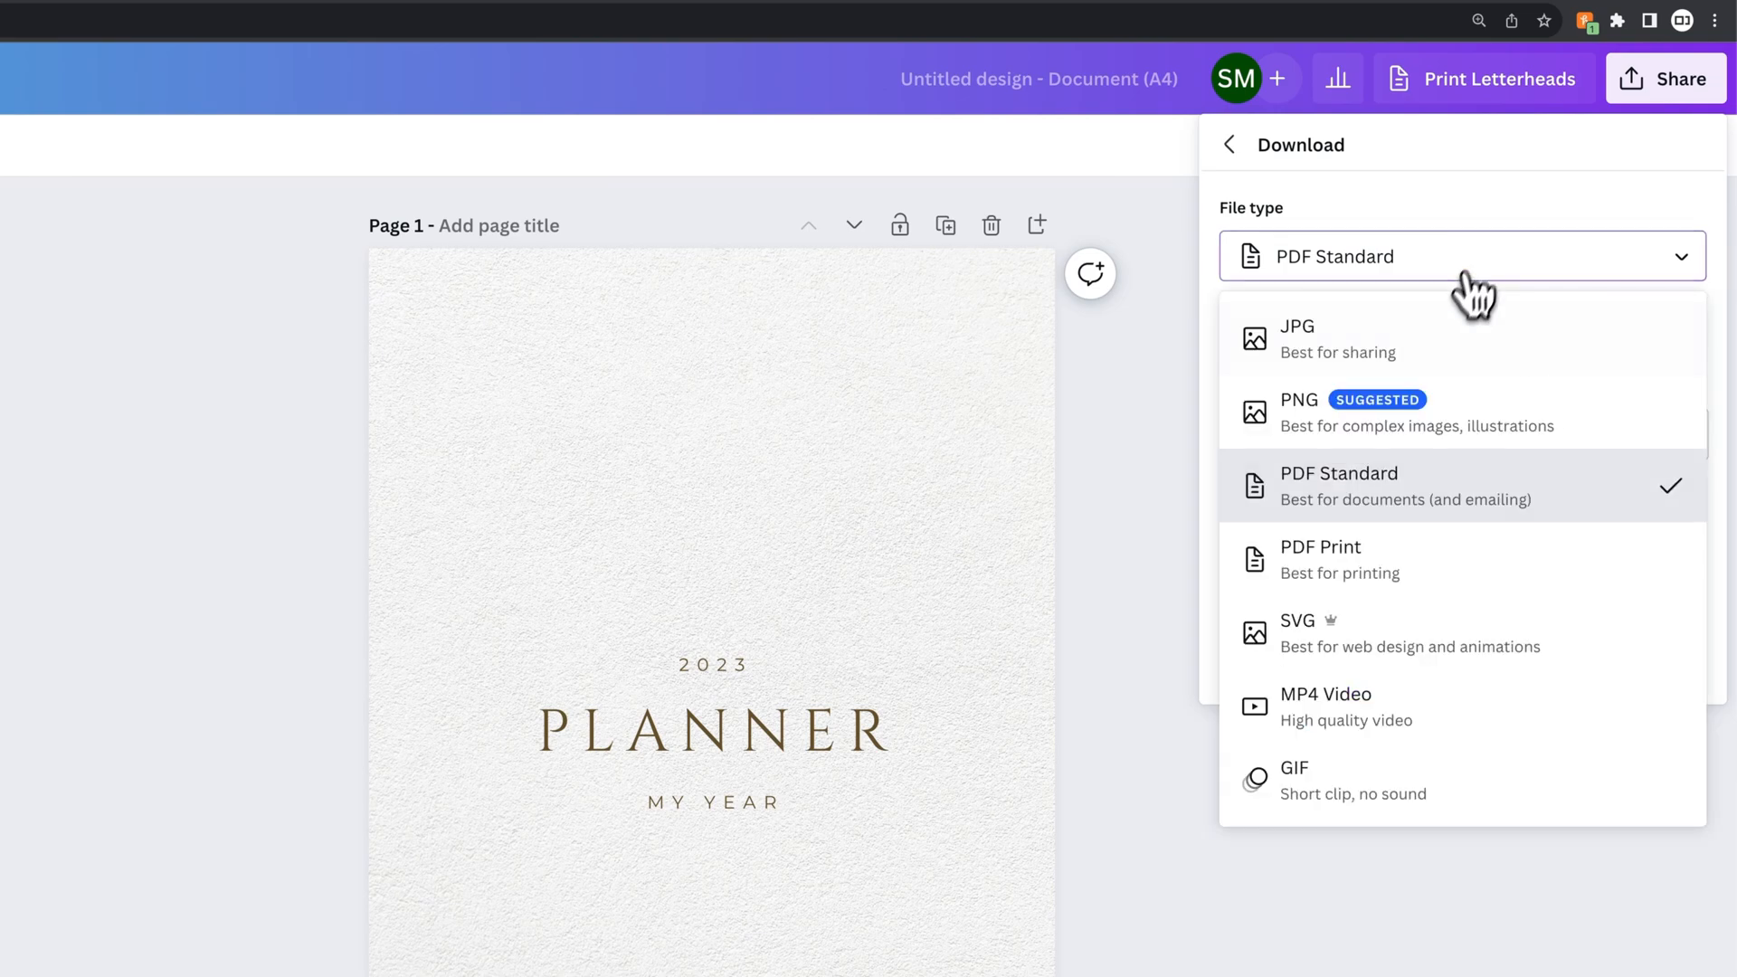
Choose PDF Print again with all 52 pages and the RGB colour profile.
click(1319, 559)
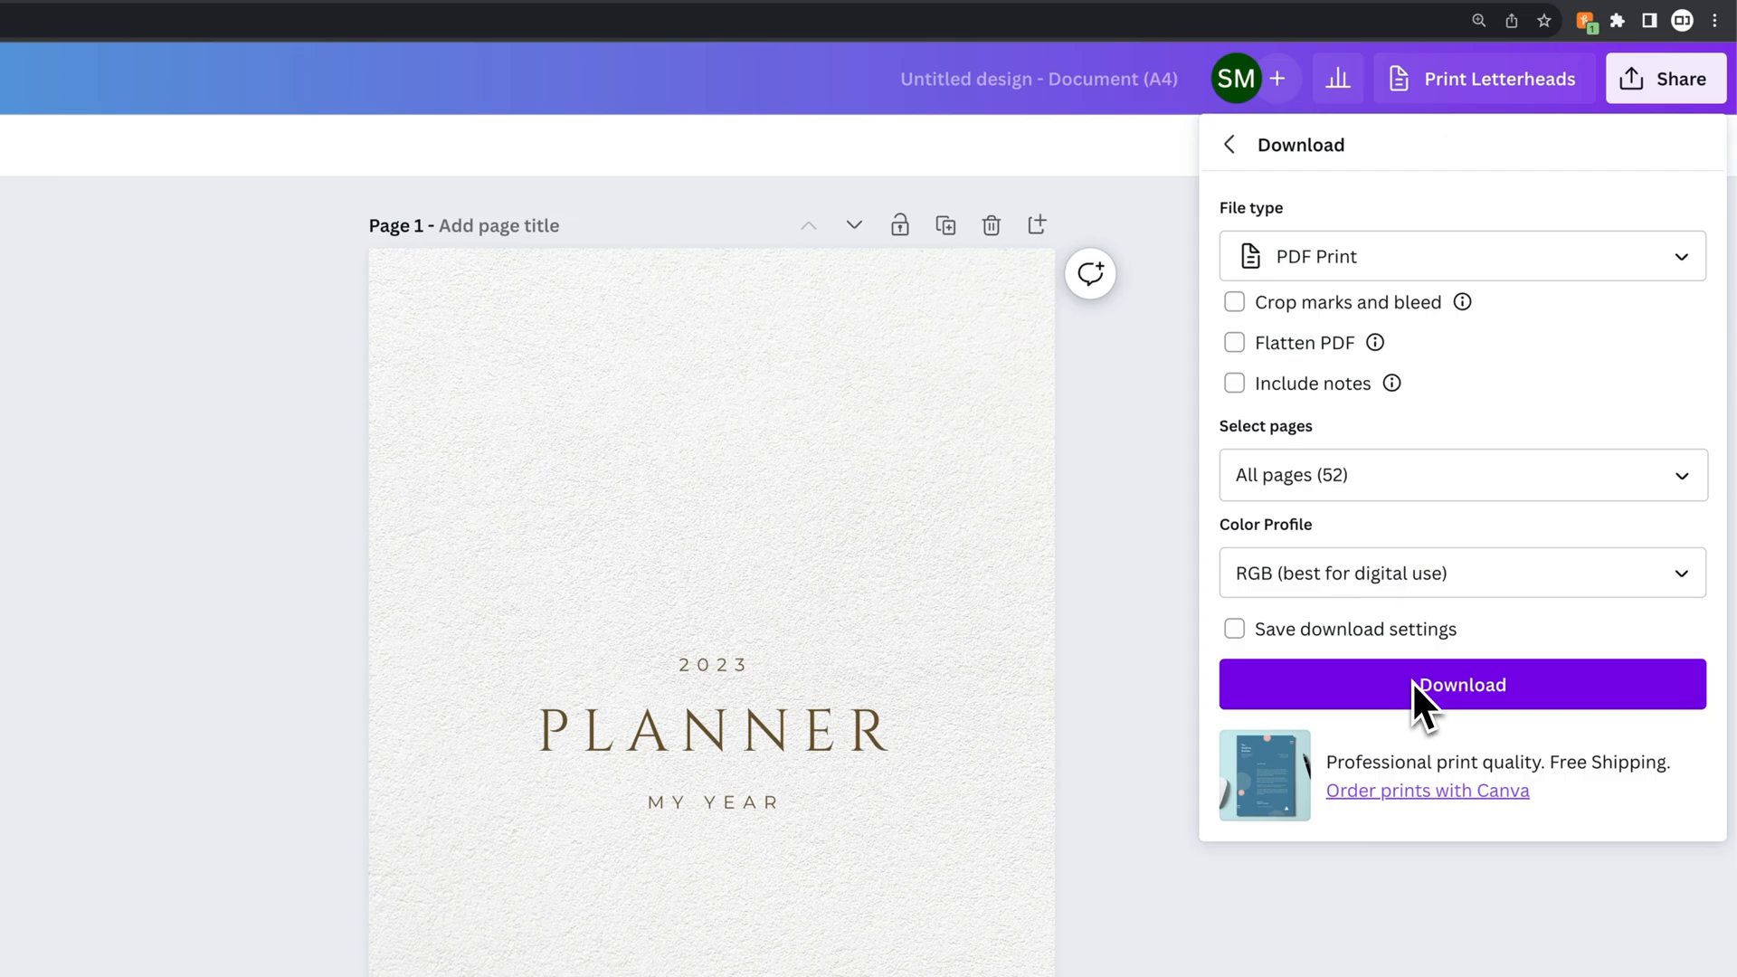
mouse_move(1426, 709)
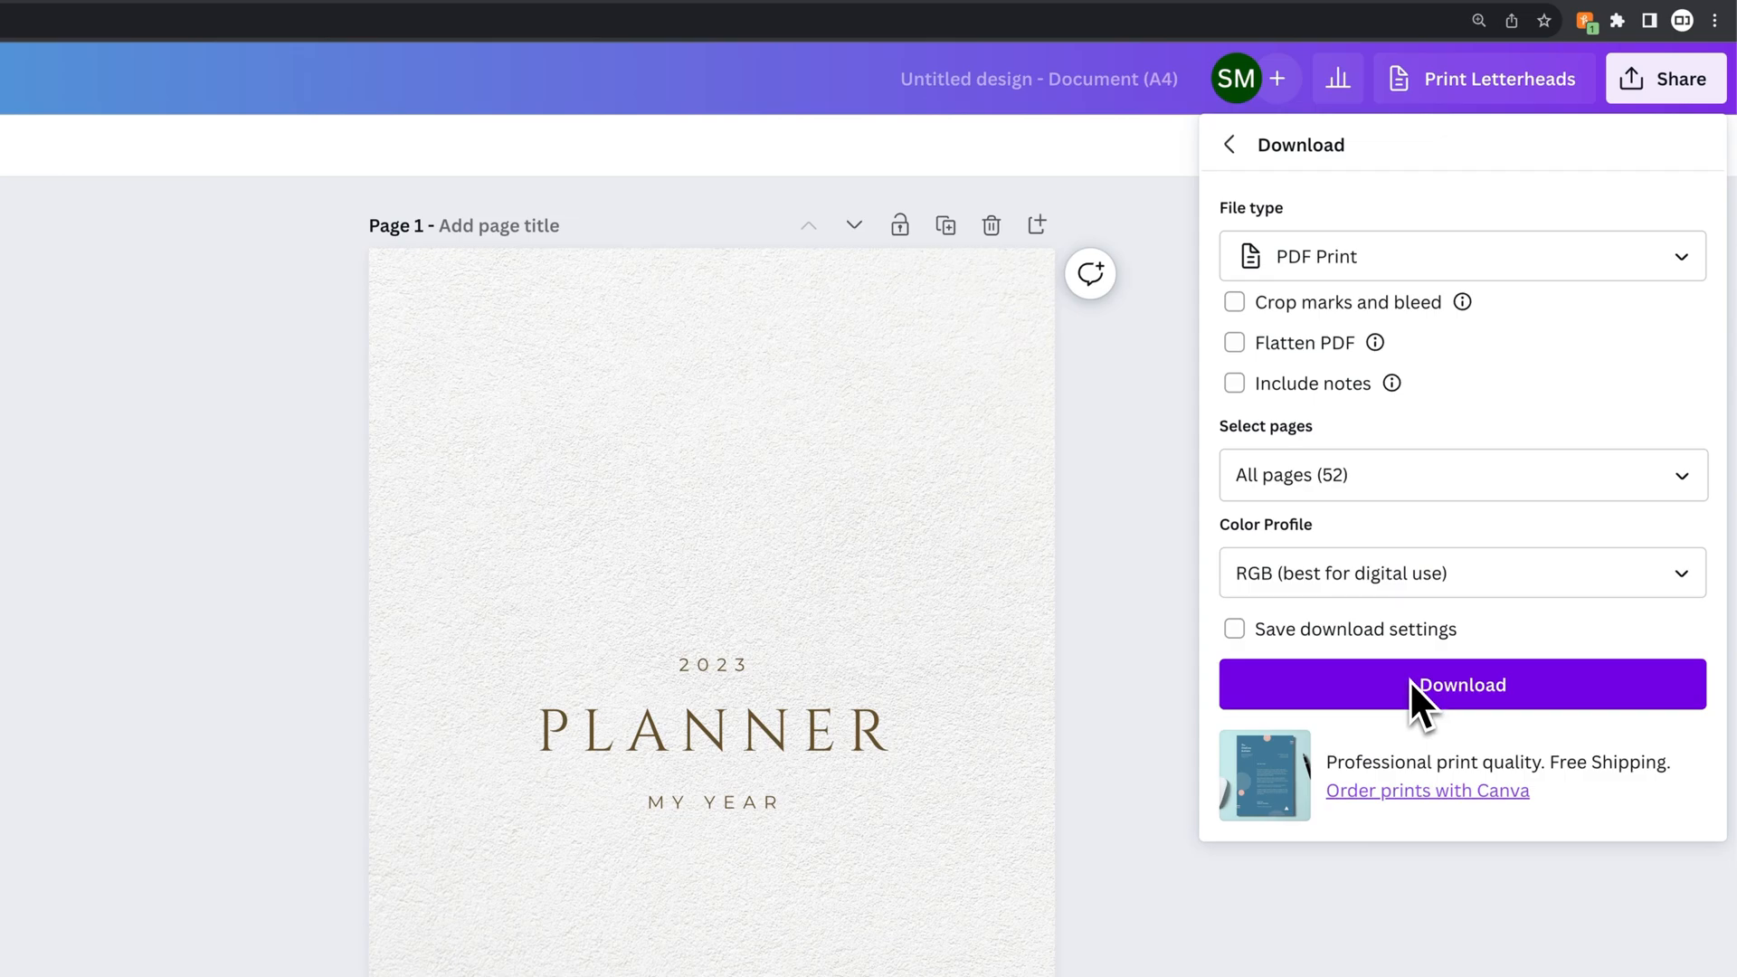